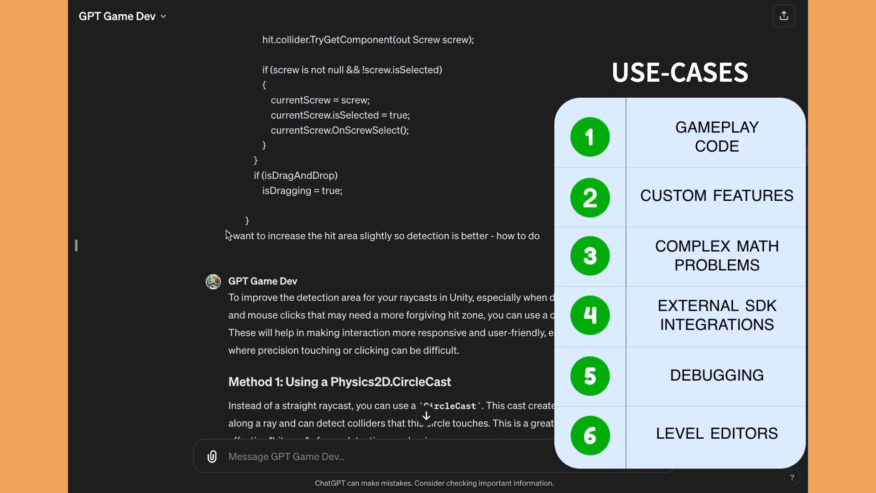
Step: Scroll through the current Game Dev GPT conversation reviewing its generated code
scroll("down", 3)
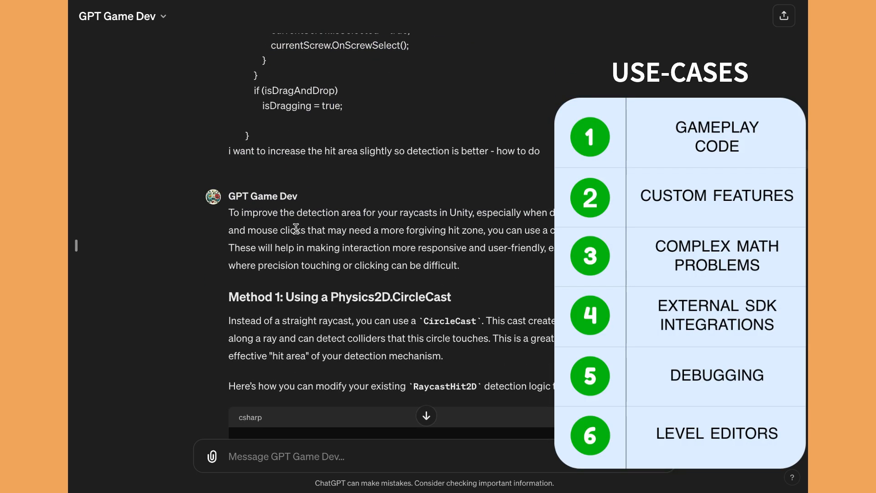
scroll("down", 3)
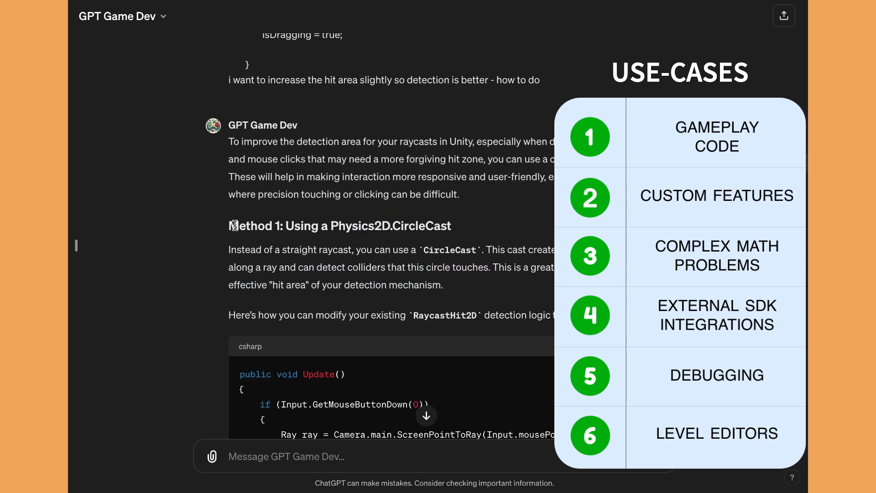
scroll("down", 3)
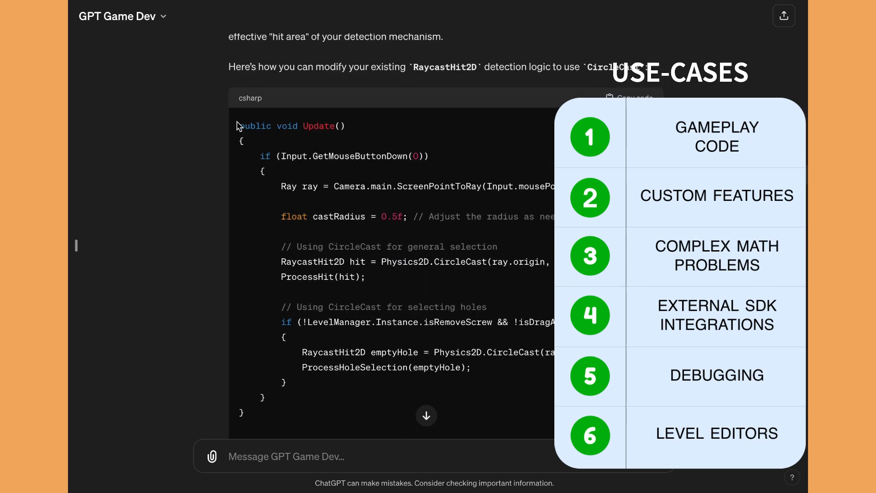
scroll("down", 3)
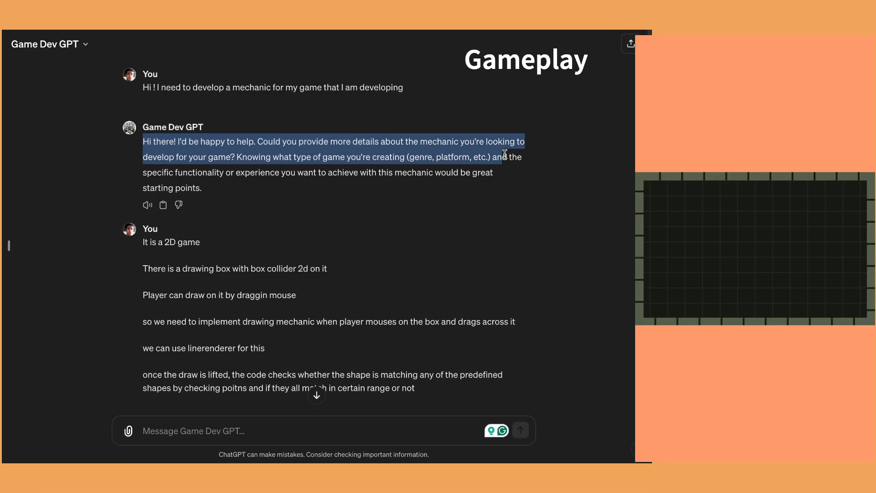
scroll("down", 3)
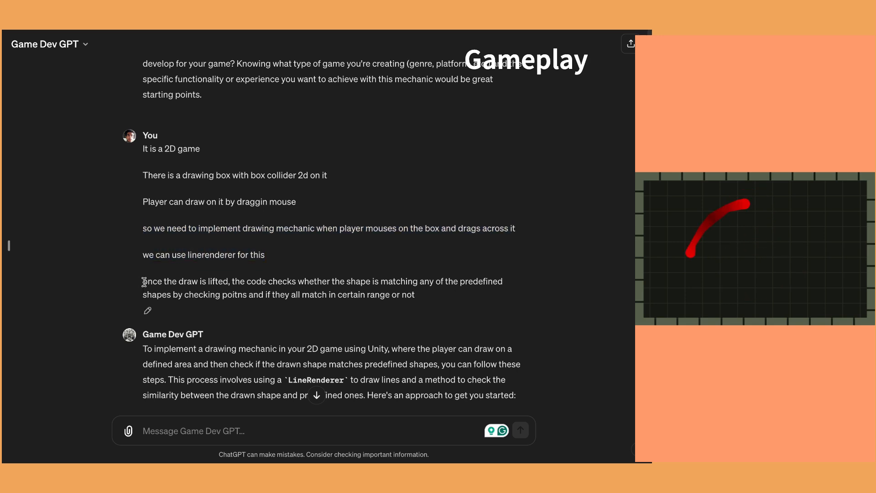
scroll("down", 3)
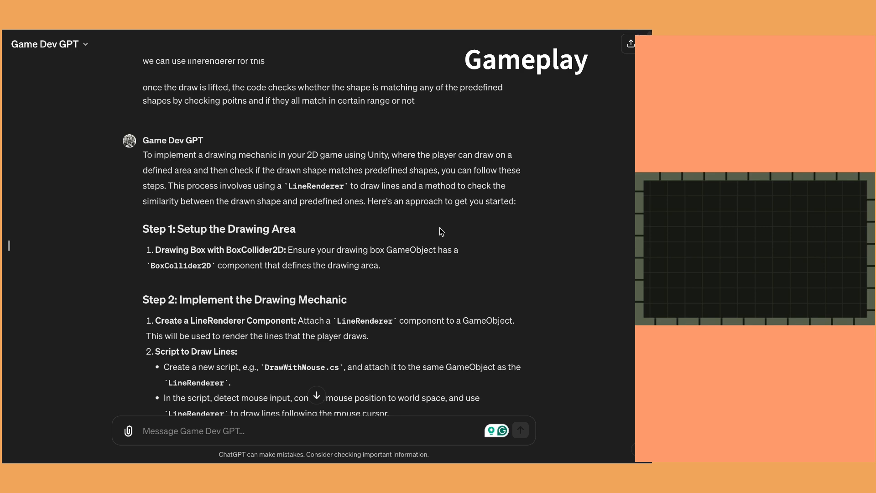
scroll("down", 3)
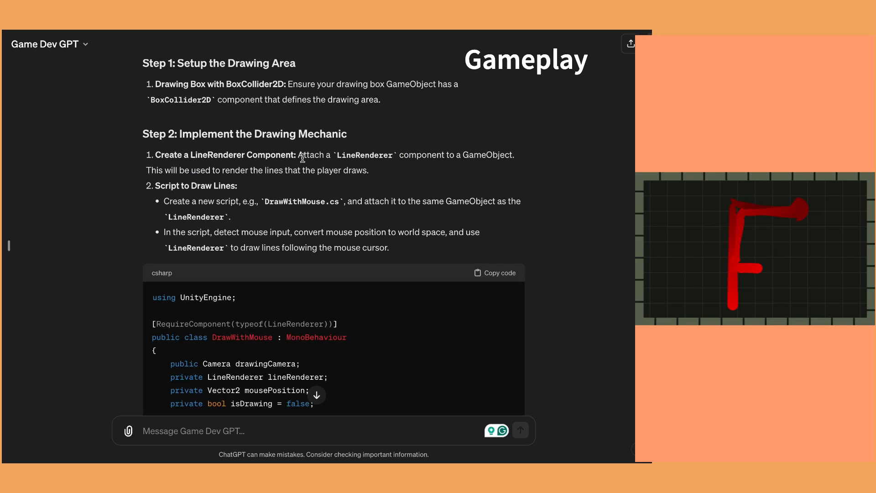
scroll("down", 3)
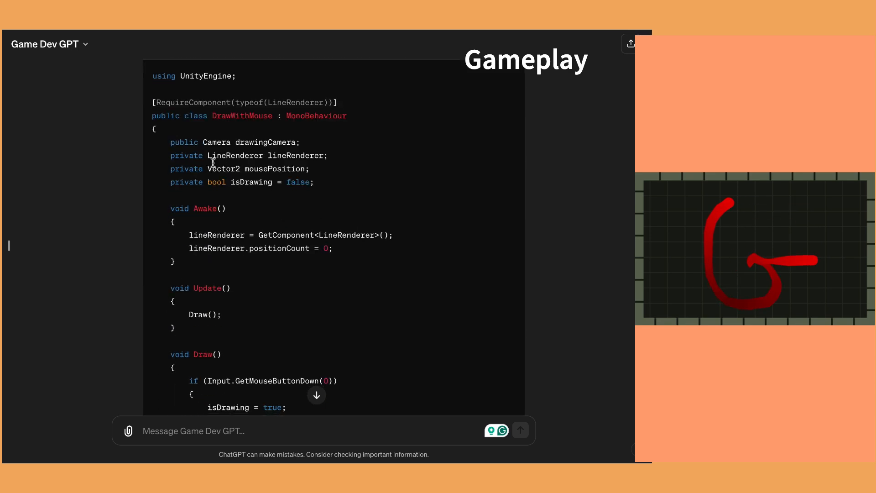
scroll("down", 3)
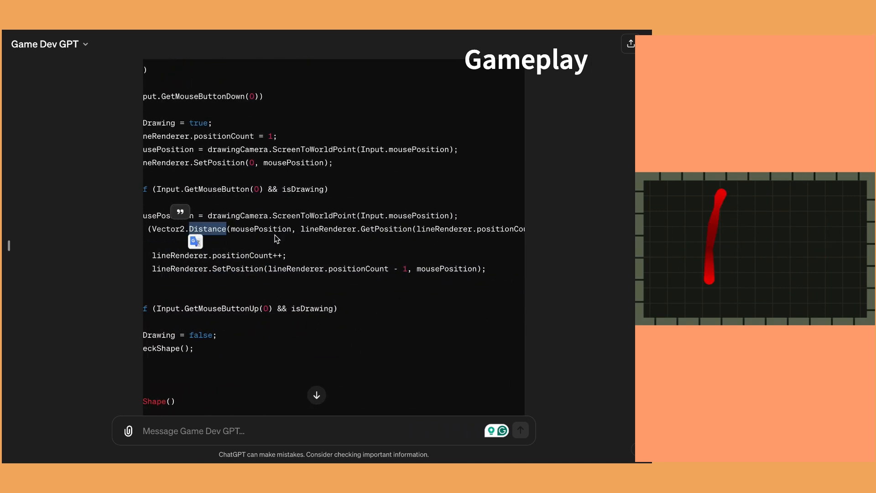
scroll("down", 3)
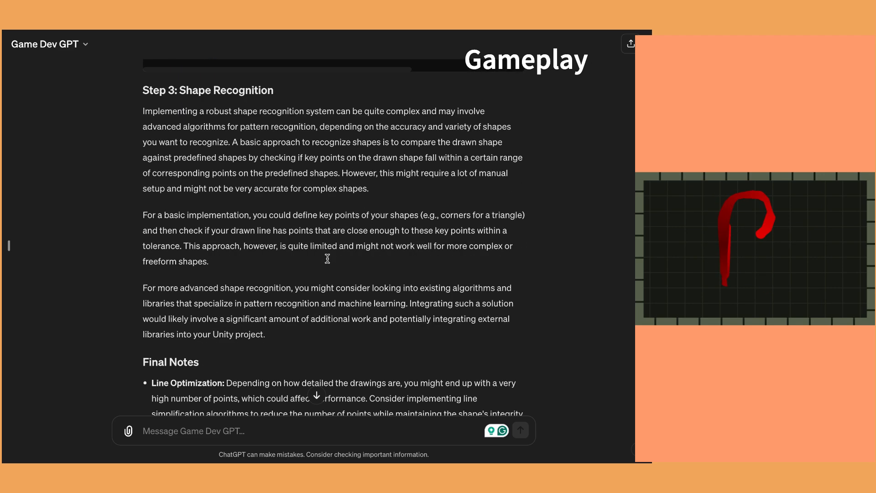
scroll("up", 3)
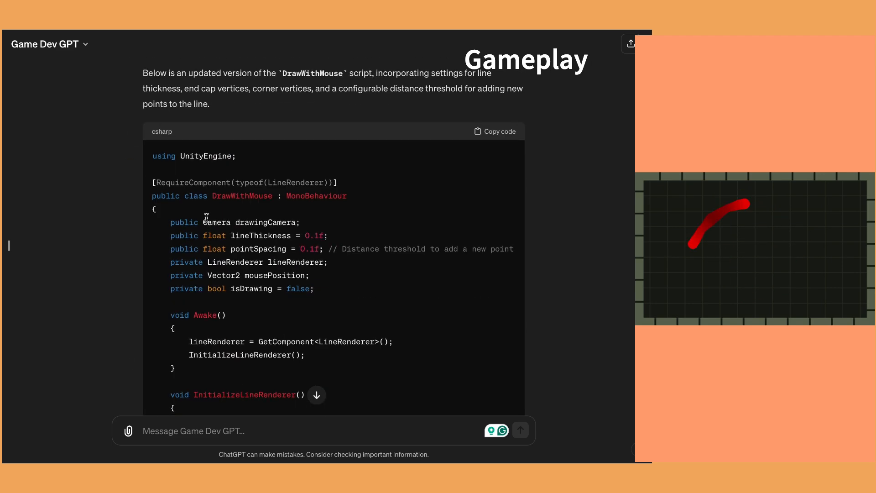
scroll("down", 3)
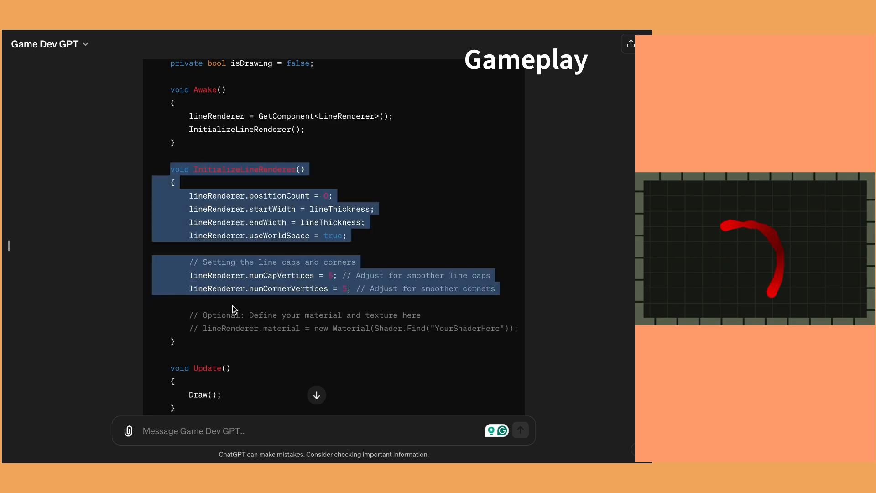
scroll("up", 3)
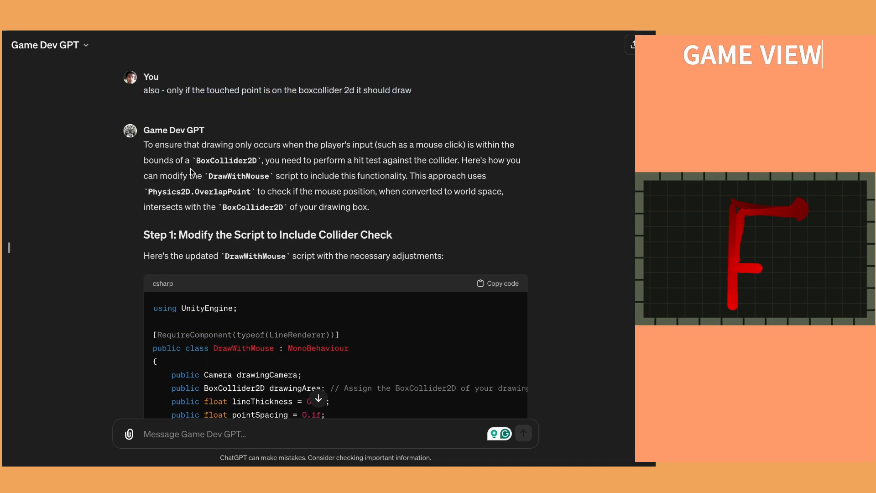
scroll("down", 3)
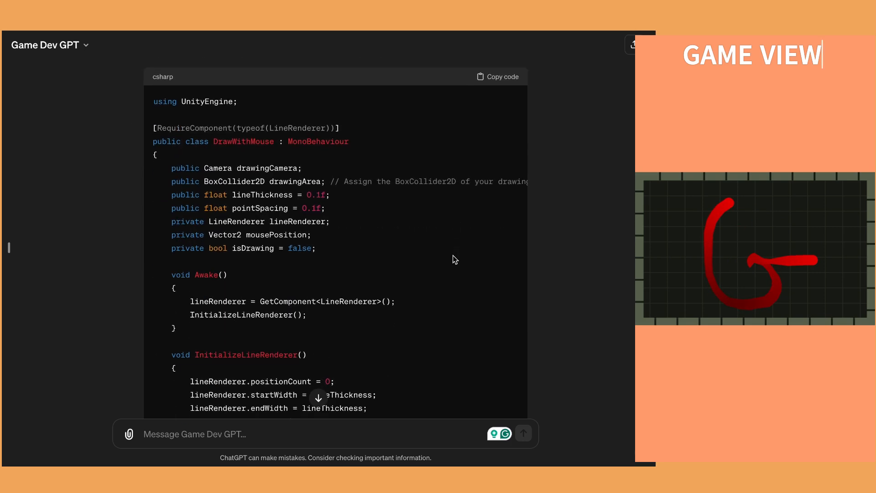
scroll("down", 3)
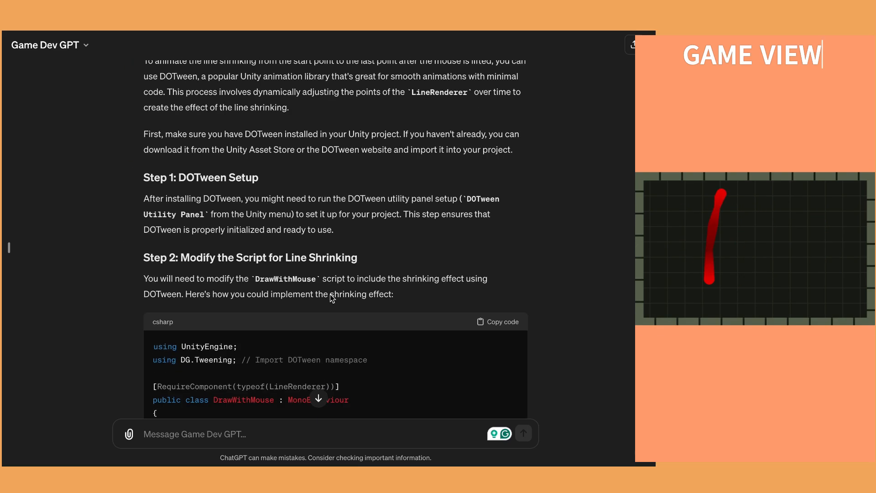
scroll("down", 3)
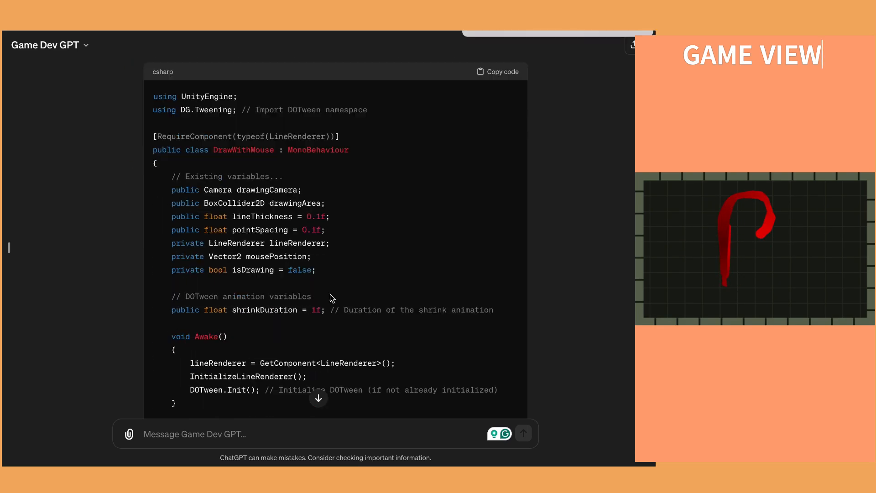
scroll("up", 3)
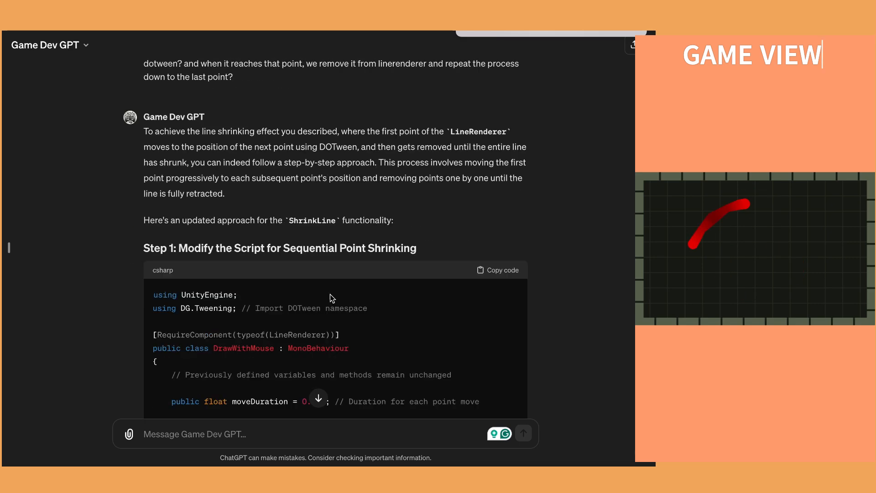
scroll("down", 3)
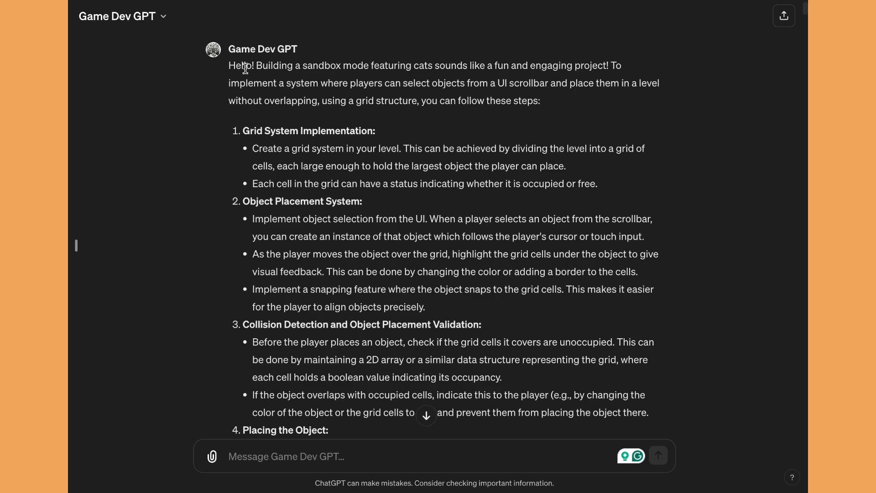
scroll("down", 3)
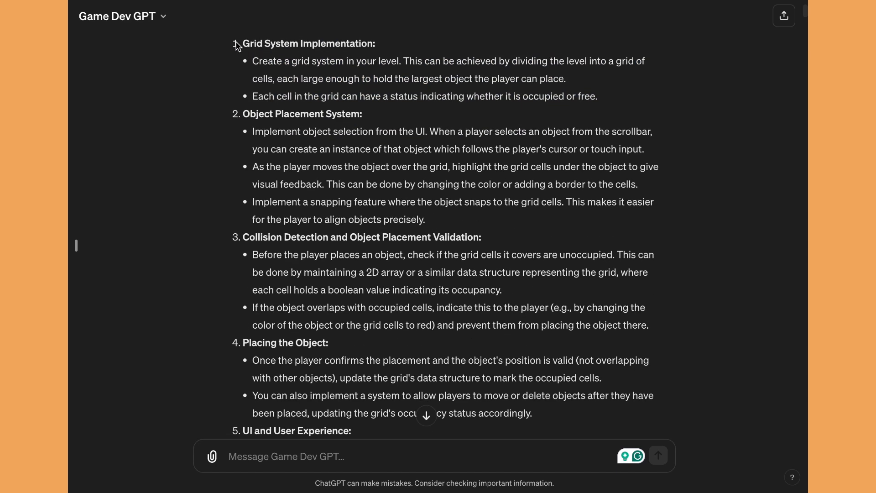
scroll("down", 3)
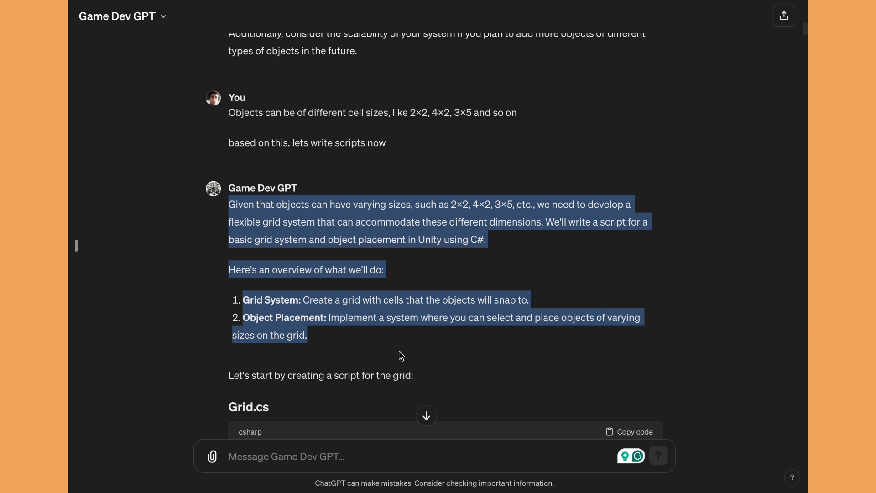
scroll("down", 3)
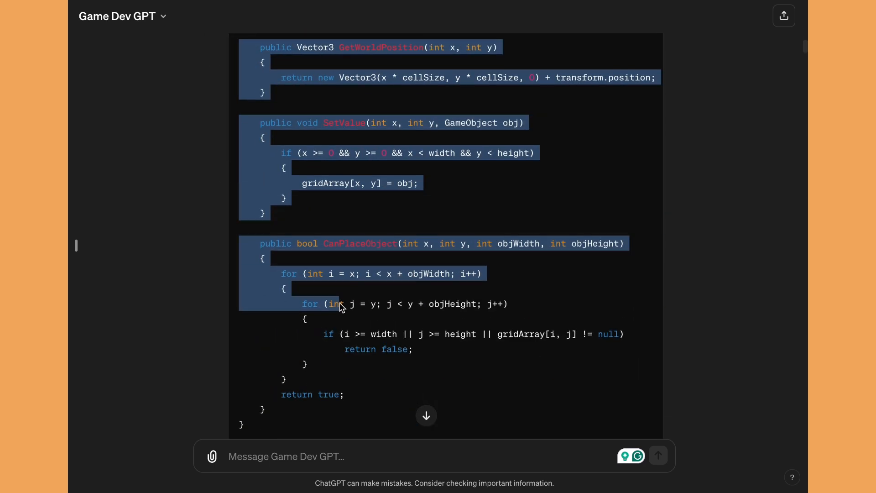
scroll("down", 3)
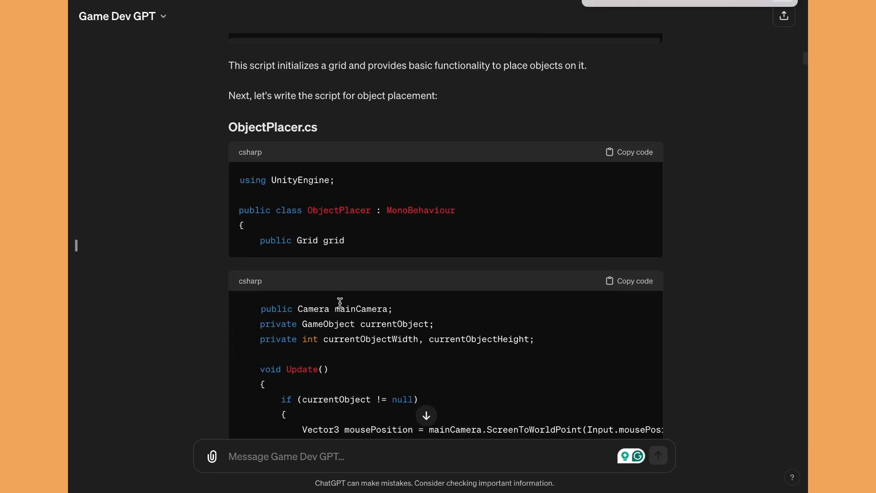
scroll("down", 3)
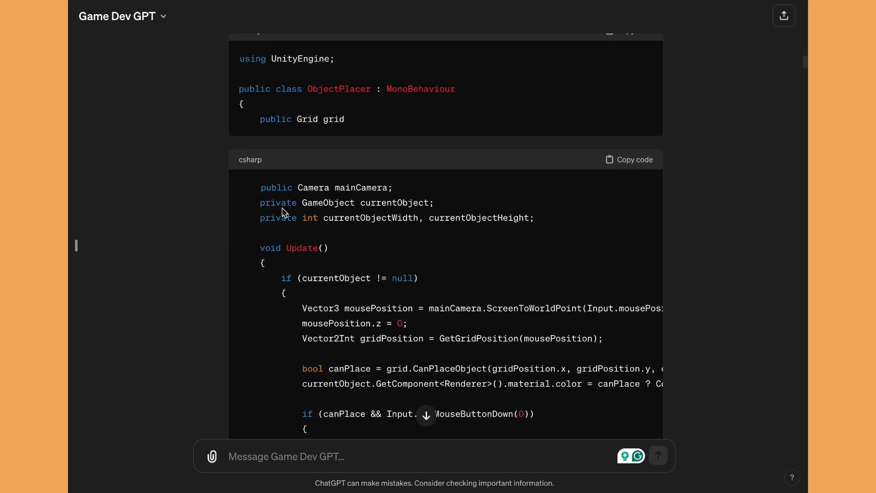
scroll("down", 3)
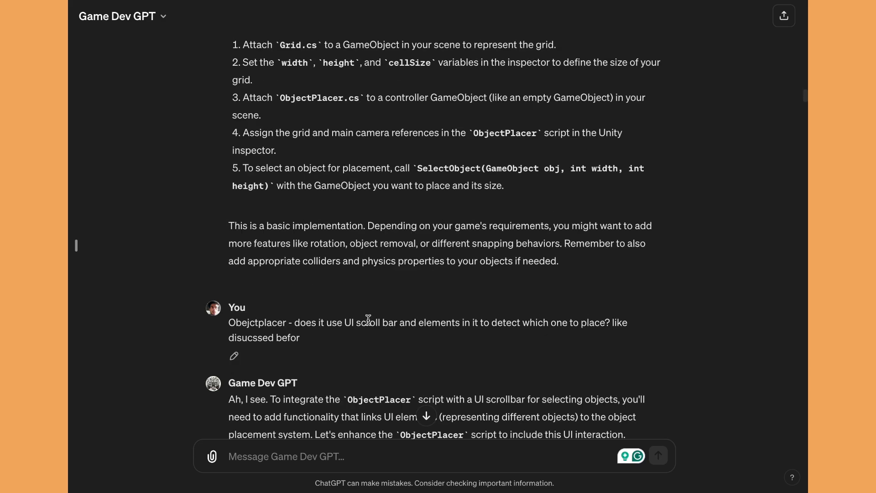
scroll("down", 3)
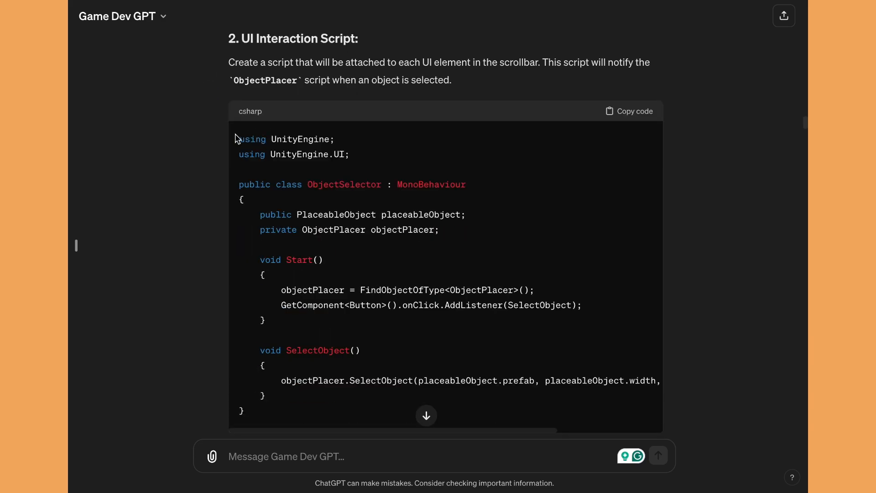
scroll("down", 3)
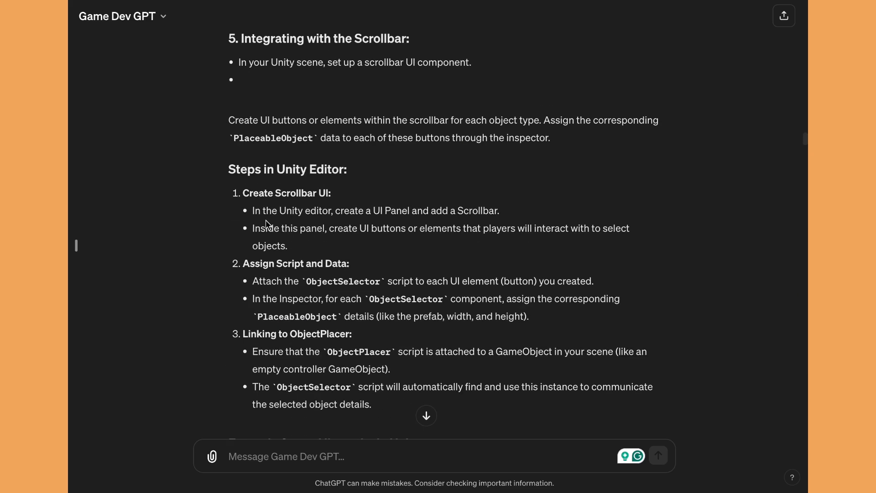
scroll("down", 3)
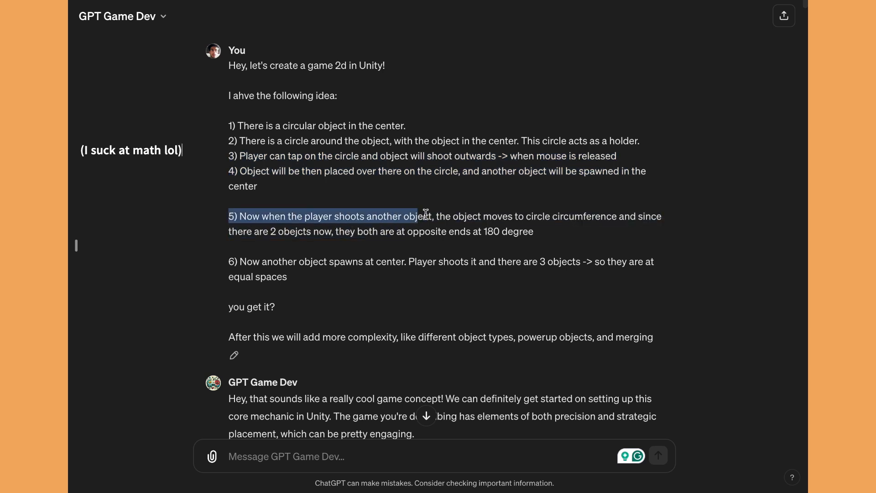
Step: Switch to the ChatGPT 4 conversation with the DropperController fruit dropper script and read through it
left_click(226, 326)
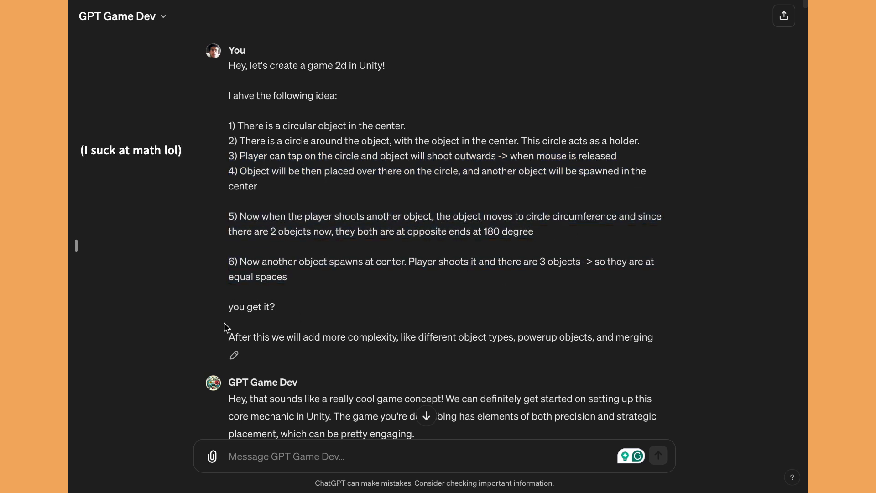
scroll("down", 3)
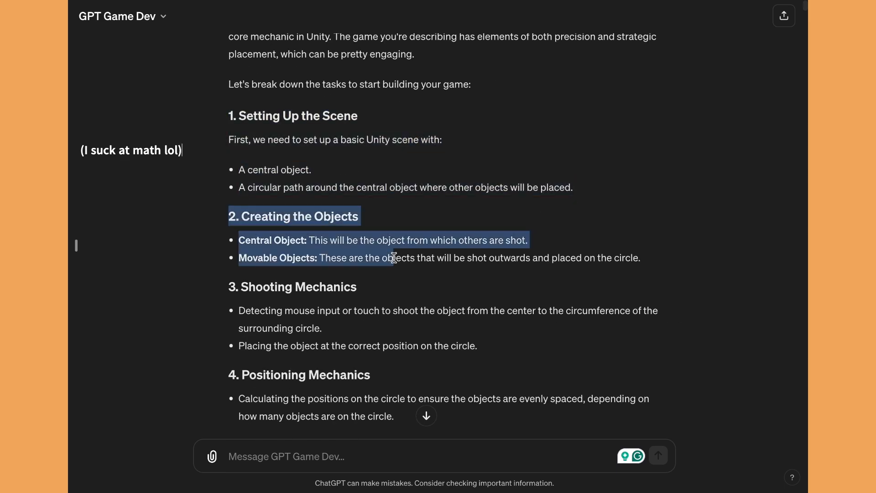
scroll("down", 3)
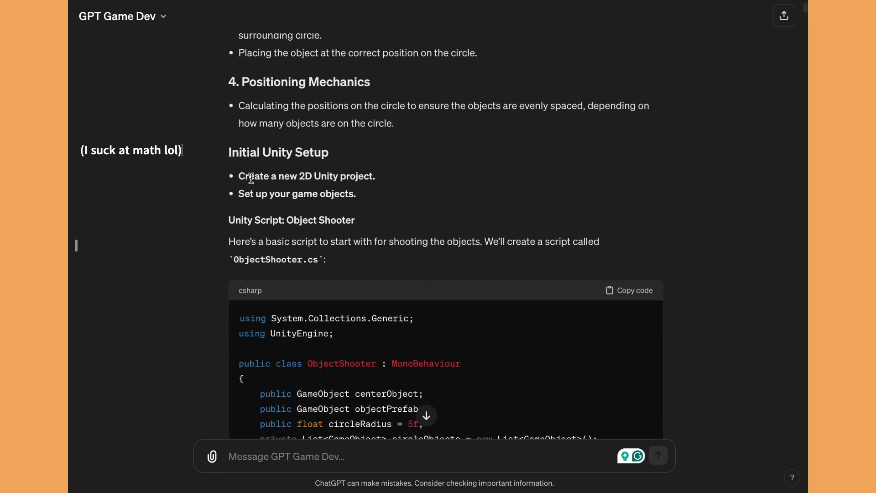
scroll("down", 3)
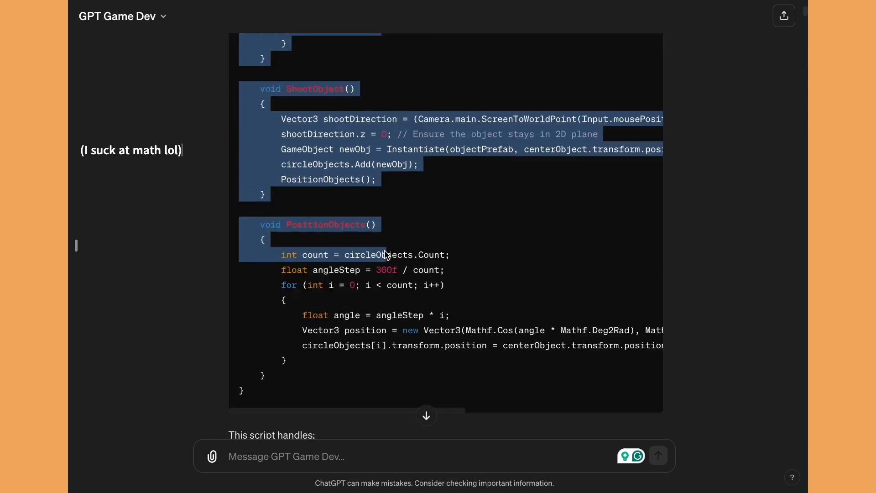
scroll("down", 3)
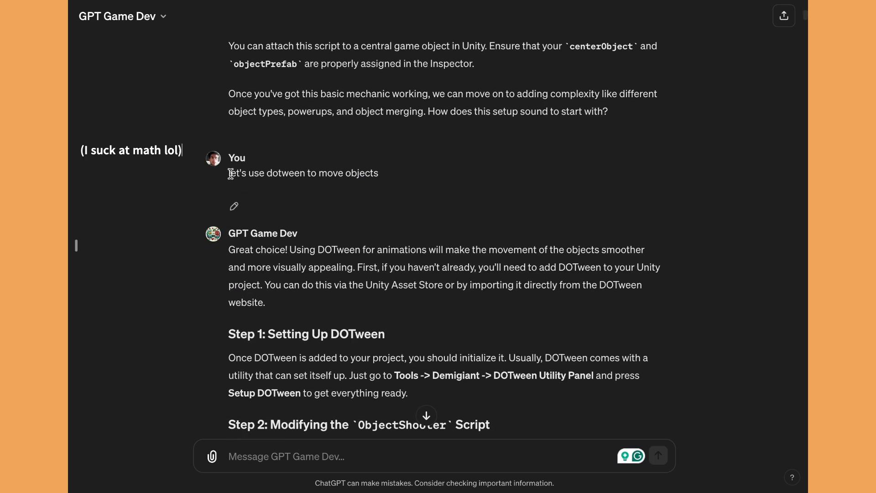
scroll("down", 3)
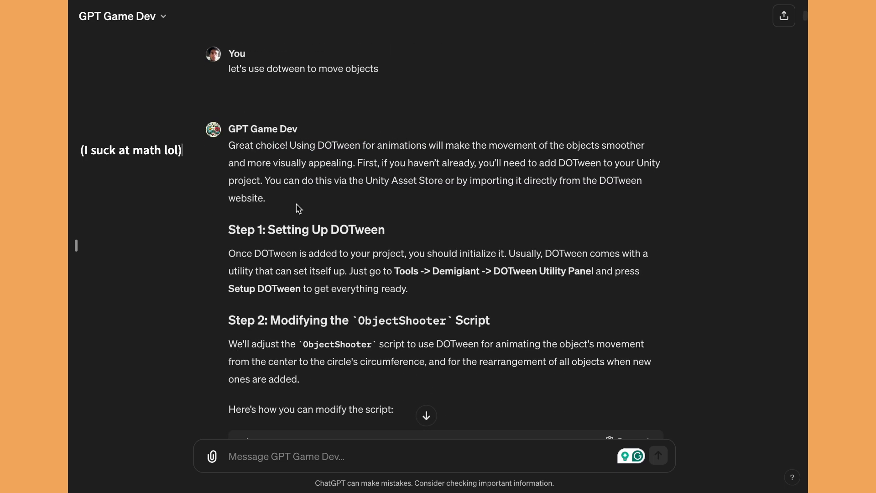
scroll("down", 3)
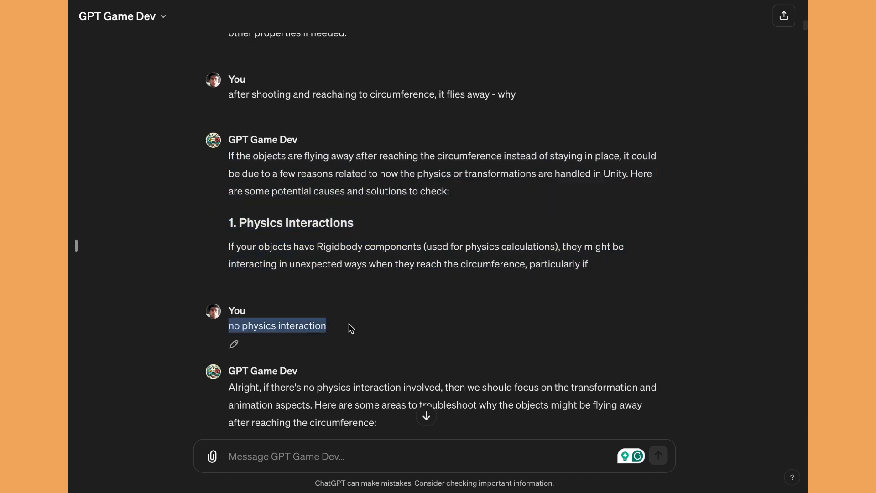
scroll("down", 3)
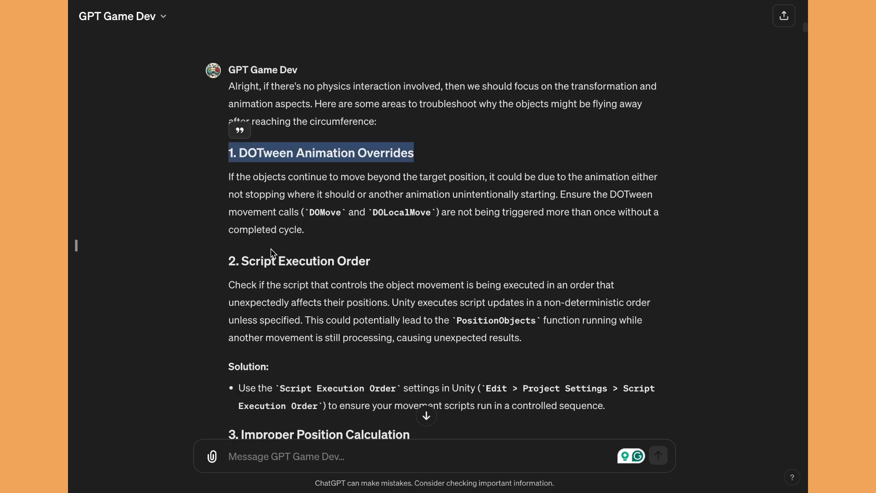
scroll("down", 3)
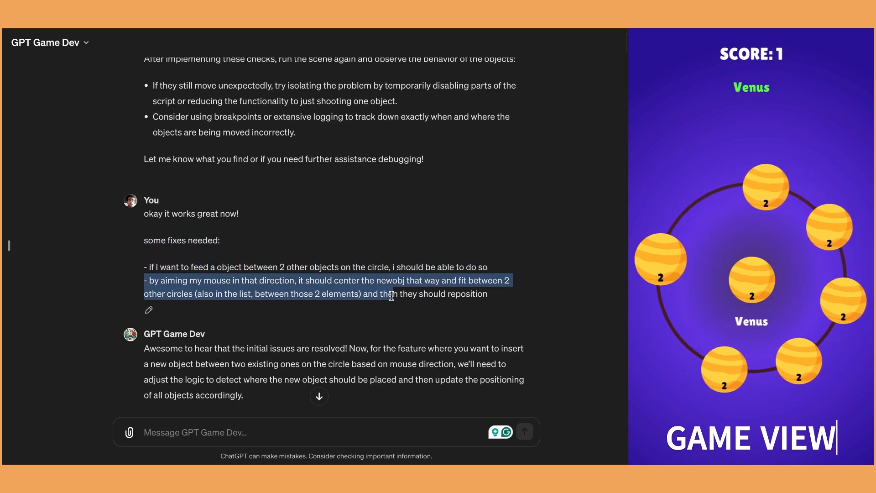
scroll("down", 3)
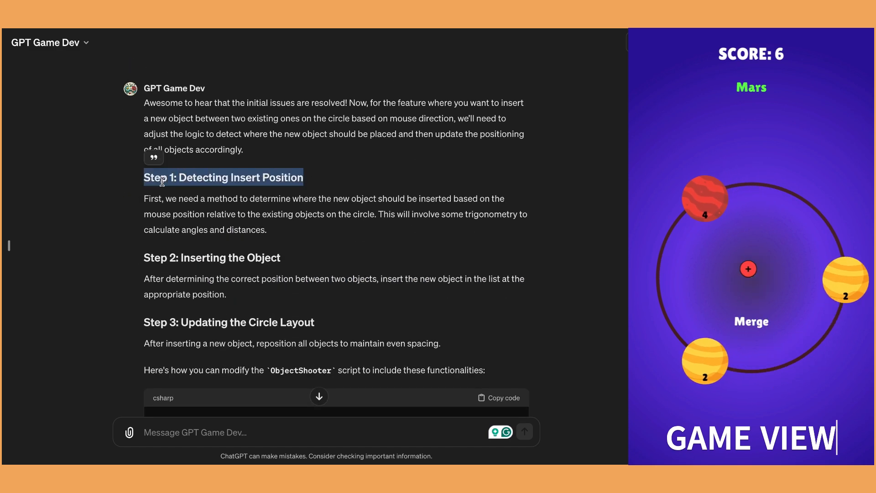
scroll("down", 3)
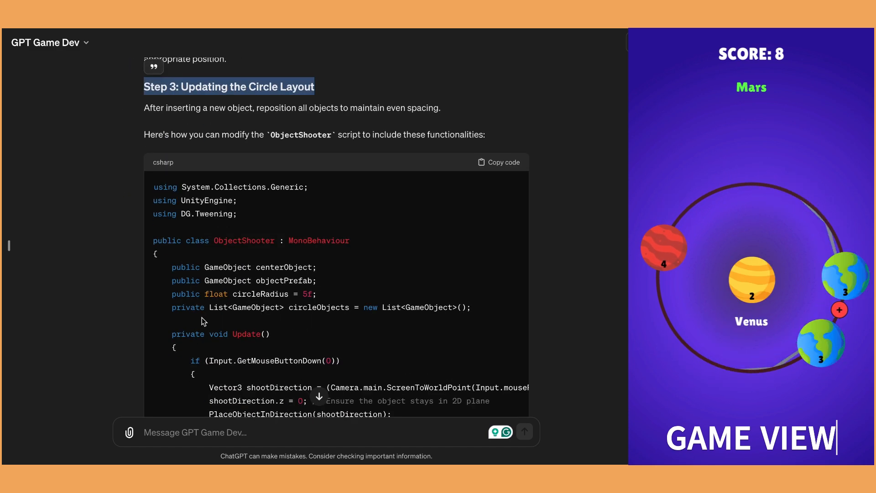
scroll("down", 3)
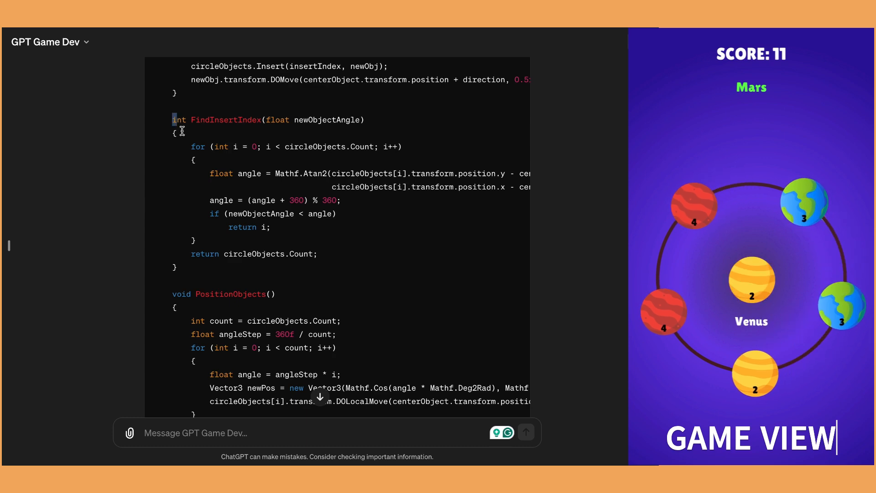
scroll("down", 3)
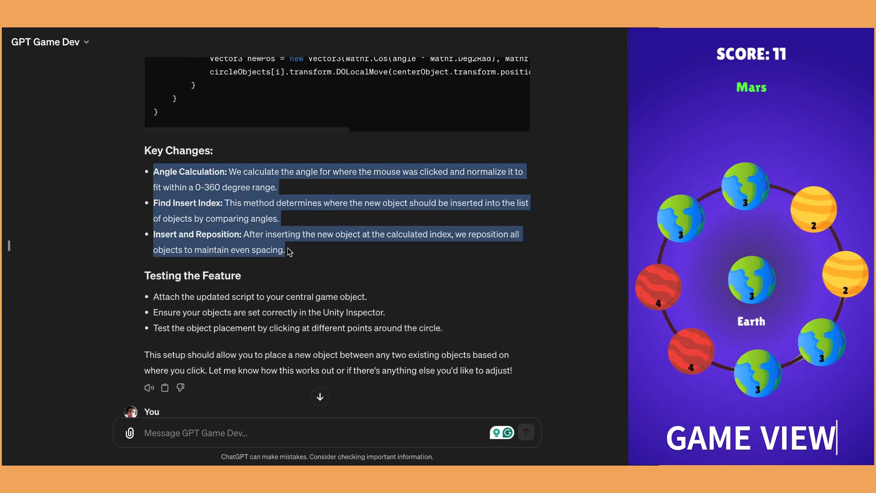
scroll("down", 3)
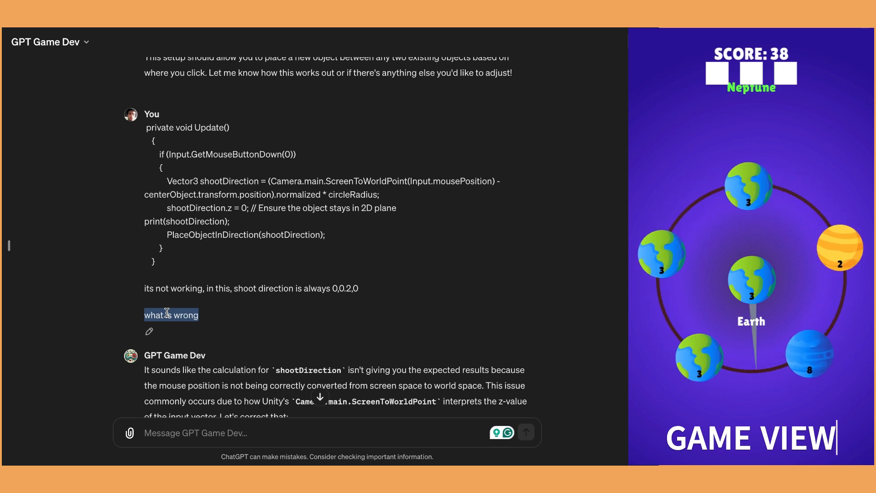
scroll("down", 3)
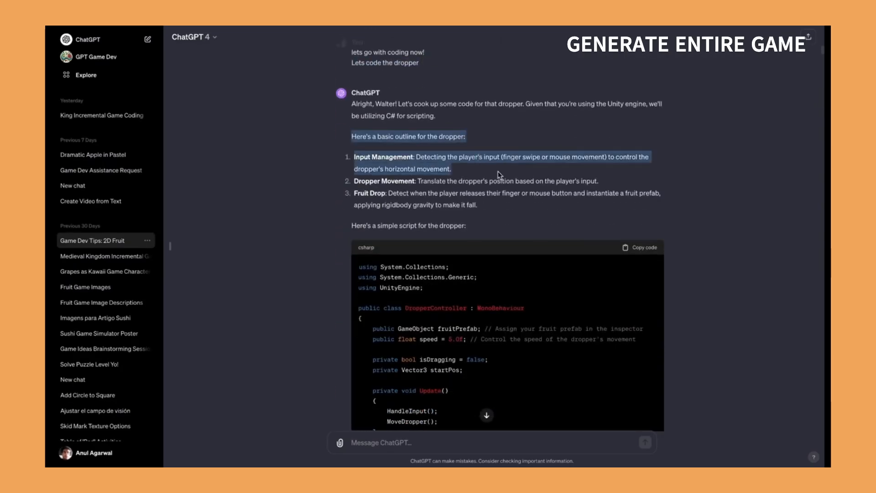
scroll("down", 3)
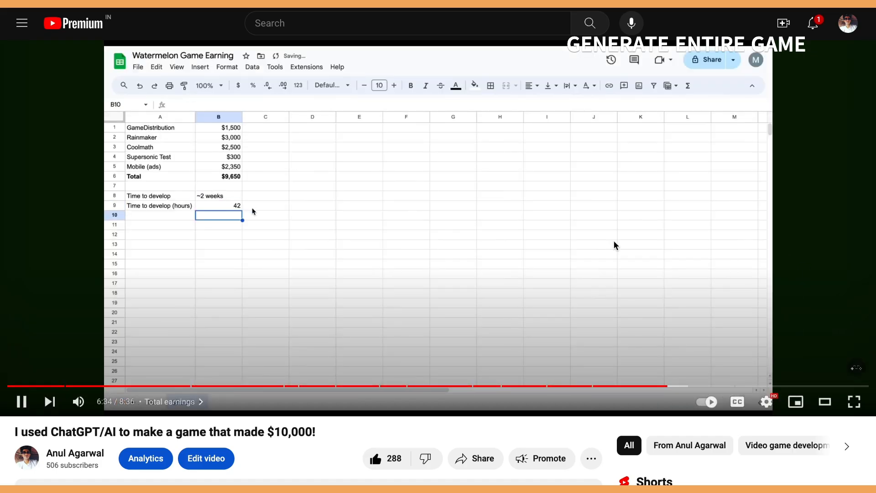
Step: Play the YouTube video 'I used ChatGPT/AI to make a game that made $10,000!' to its earnings spreadsheet
left_click(160, 215)
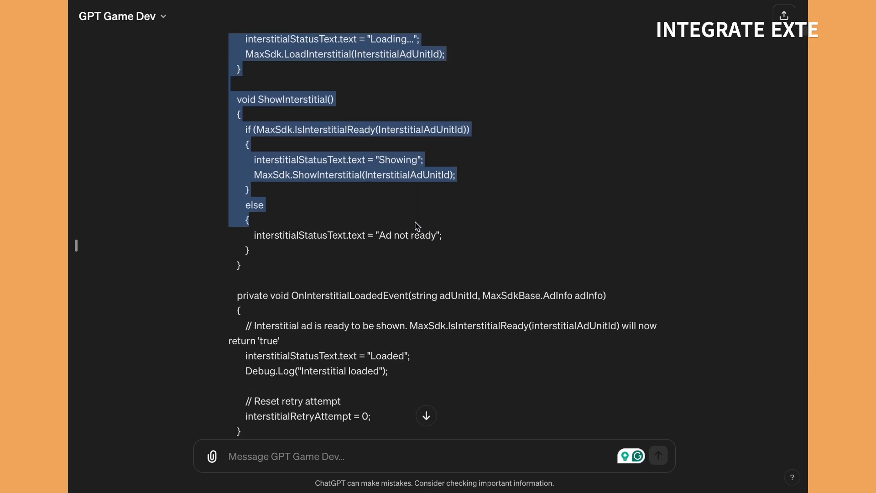
scroll("down", 3)
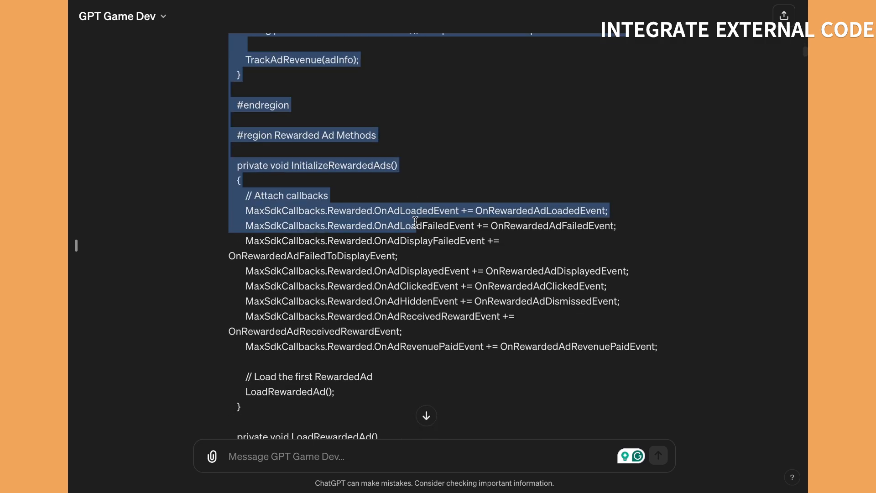
scroll("down", 3)
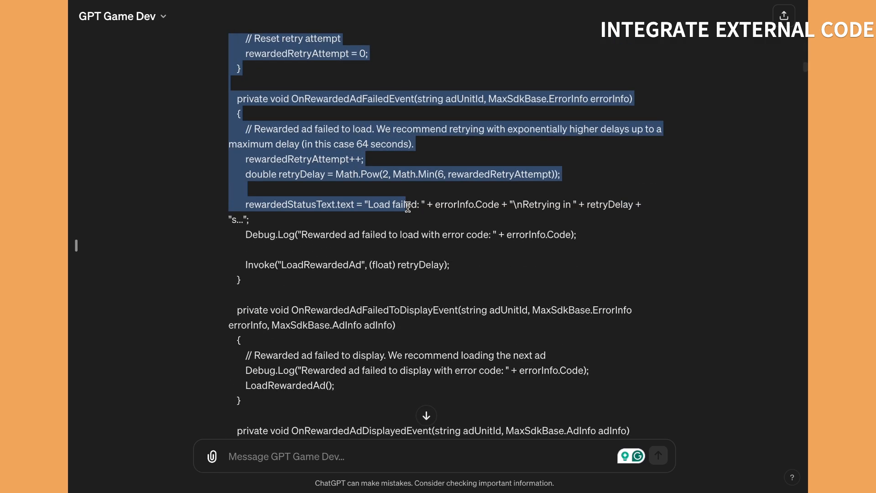
scroll("down", 3)
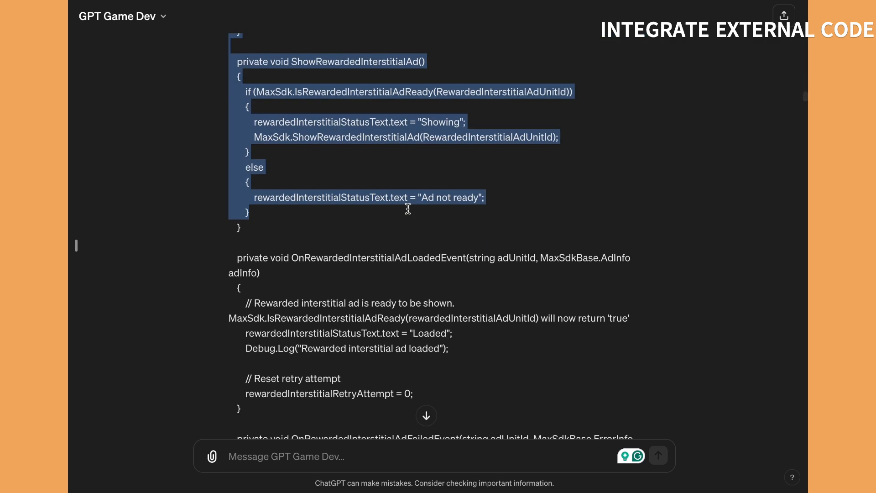
scroll("down", 3)
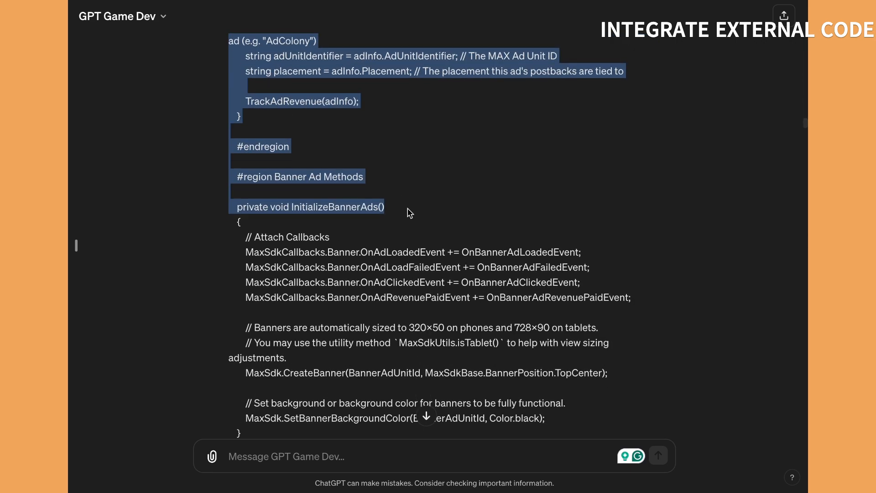
scroll("down", 3)
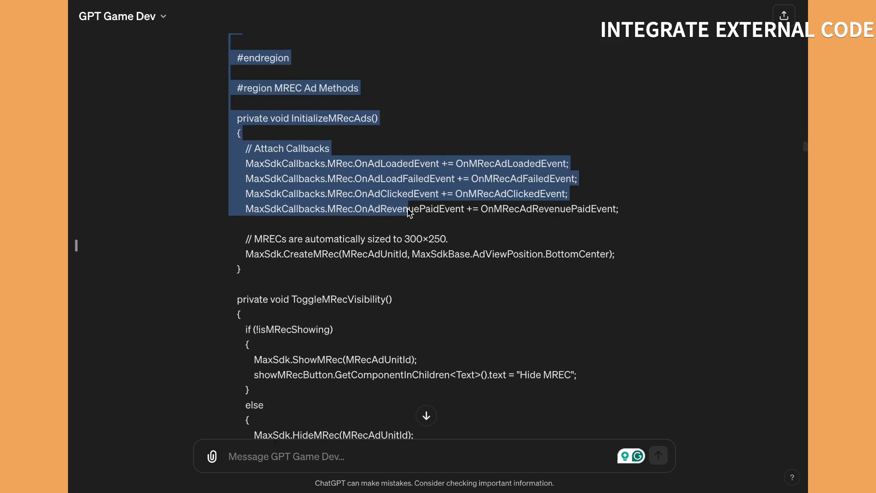
scroll("down", 3)
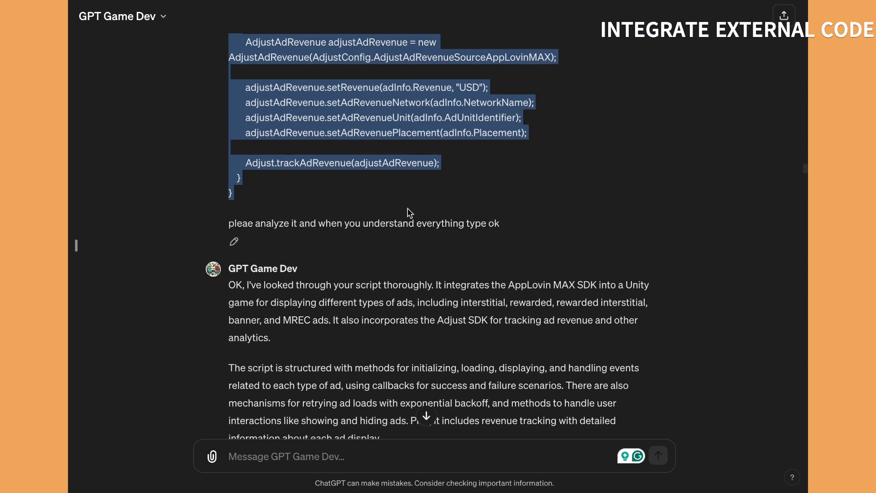
scroll("down", 3)
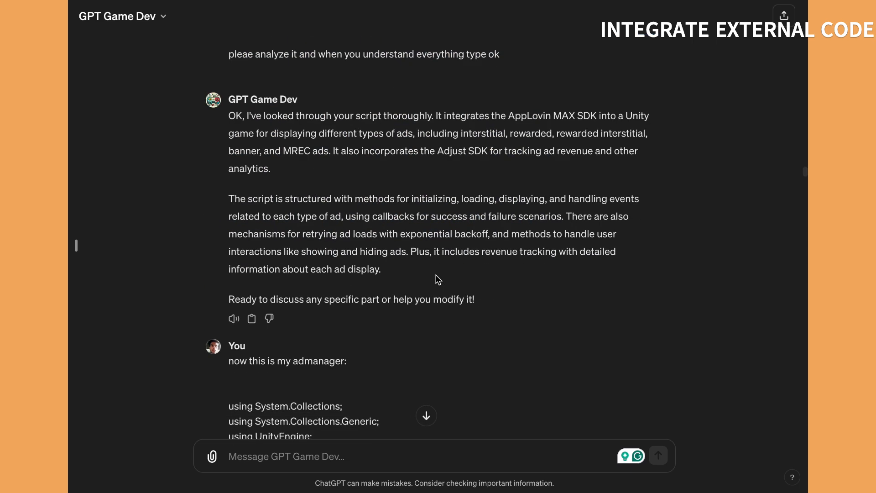
scroll("down", 3)
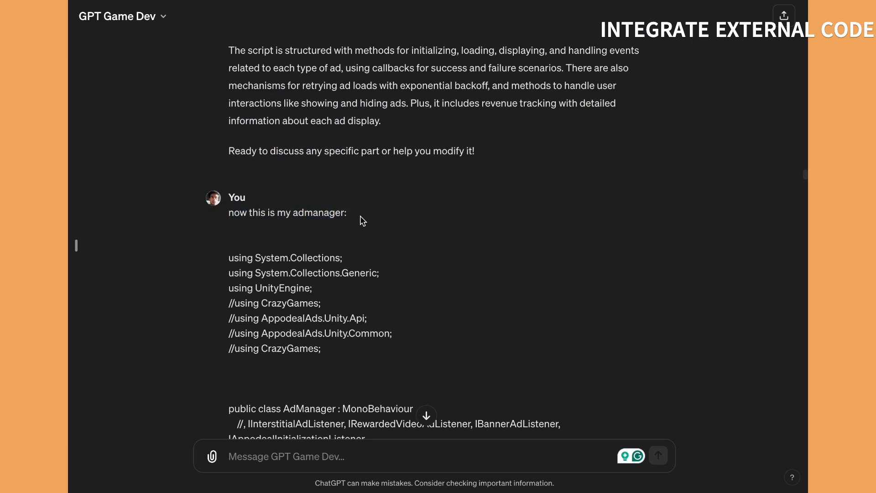
scroll("down", 3)
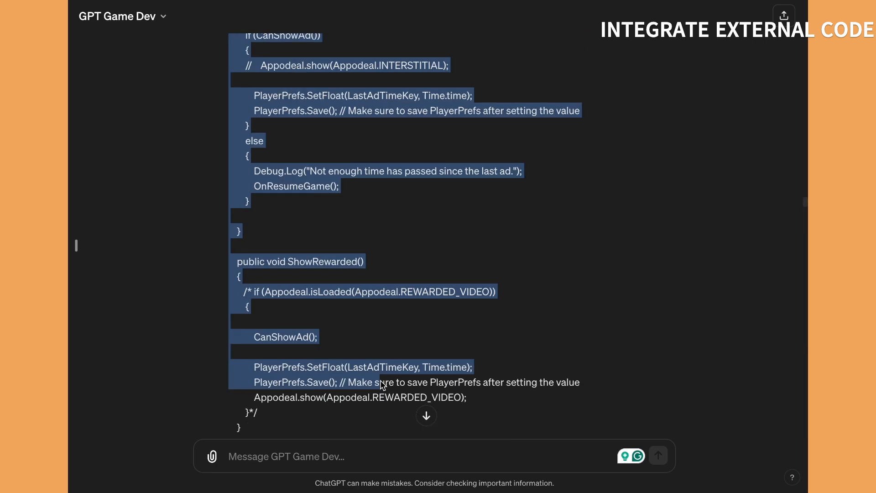
scroll("down", 3)
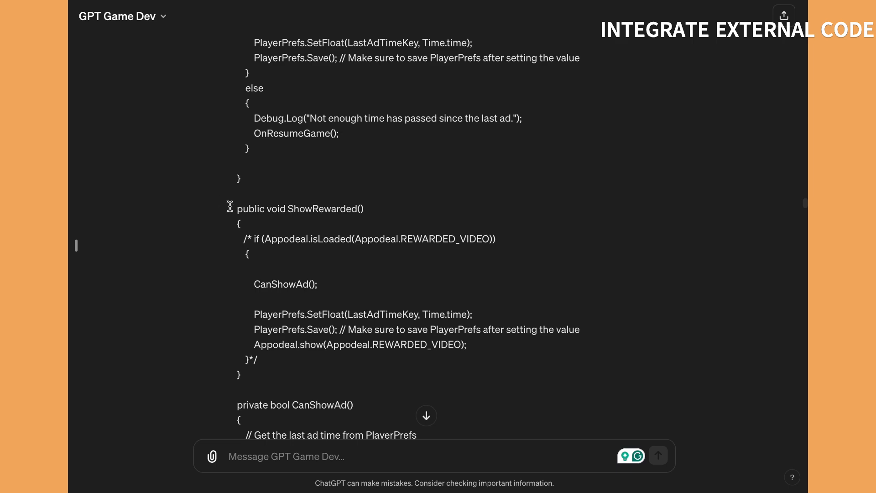
scroll("up", 3)
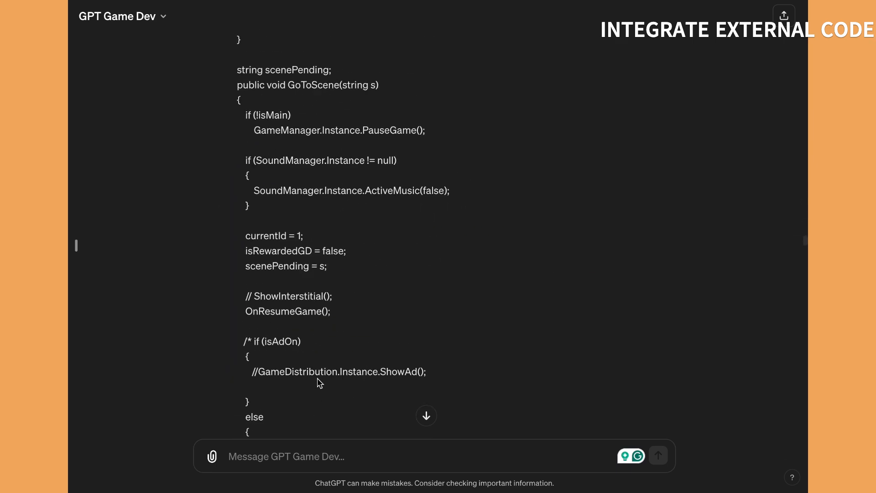
scroll("down", 3)
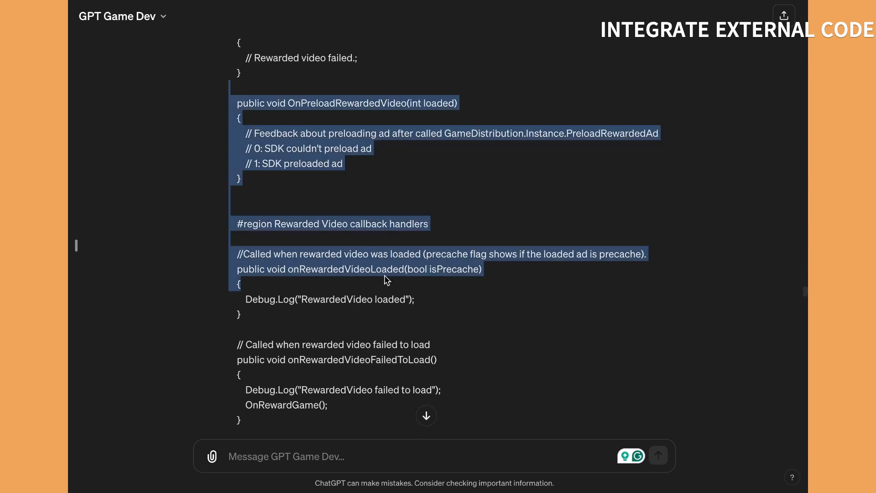
scroll("down", 3)
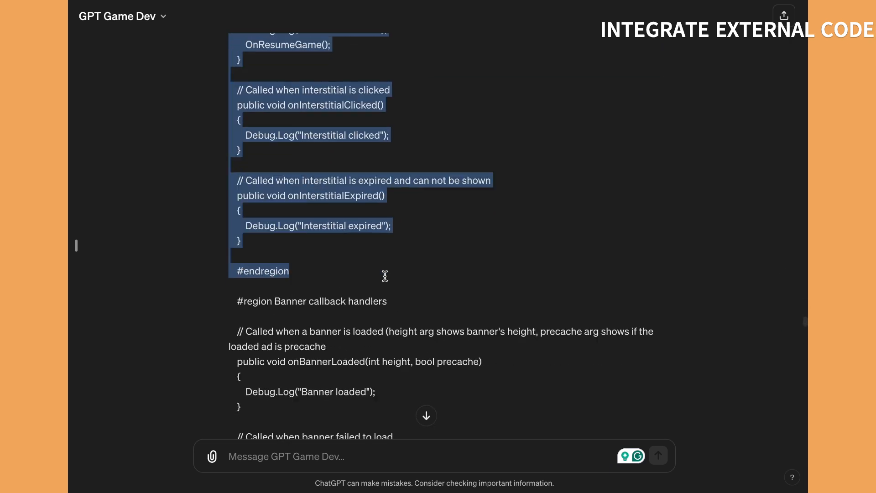
scroll("down", 3)
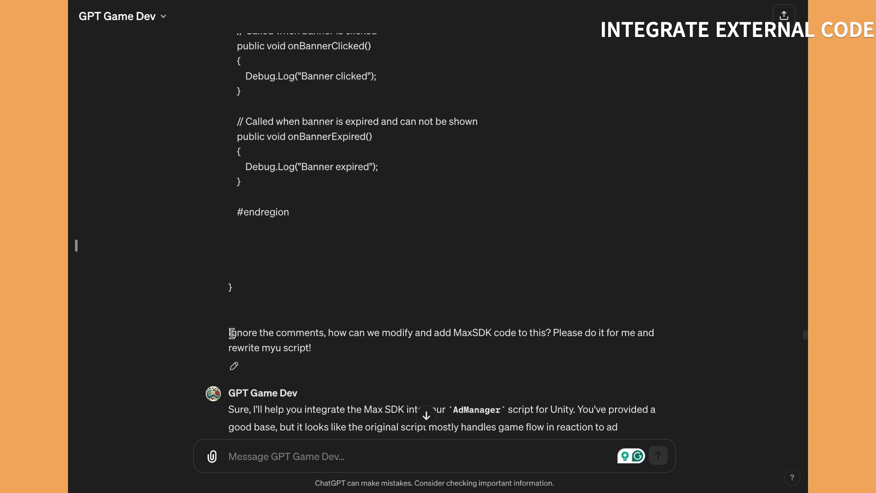
double_click(277, 332)
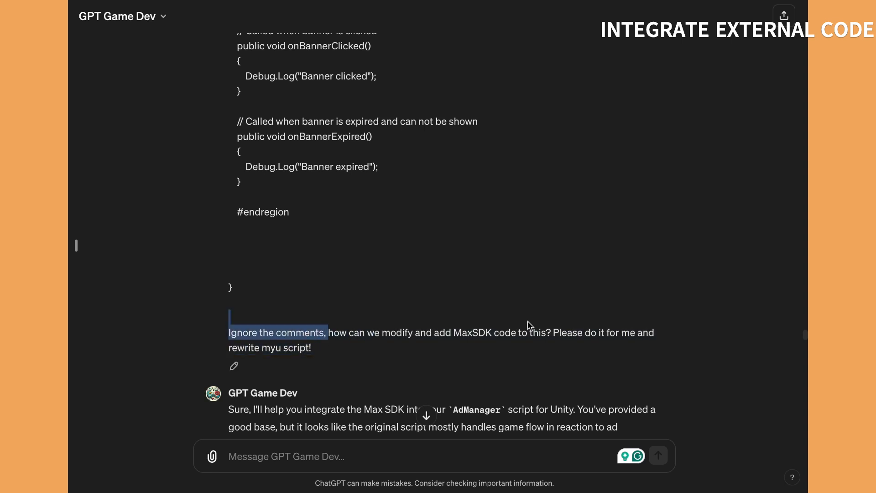
scroll("down", 3)
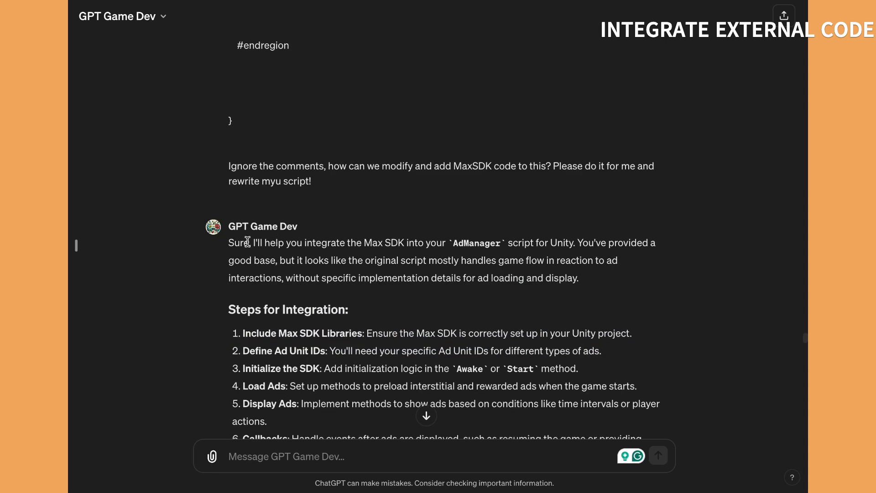
scroll("down", 3)
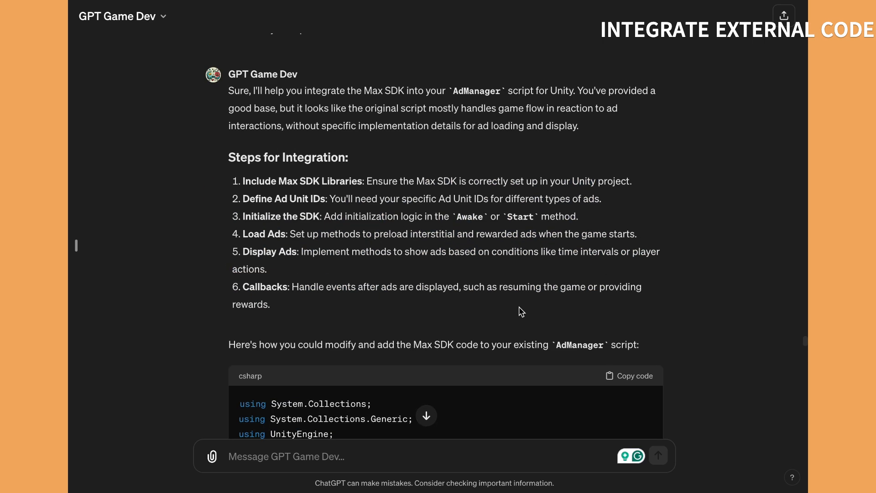
scroll("down", 3)
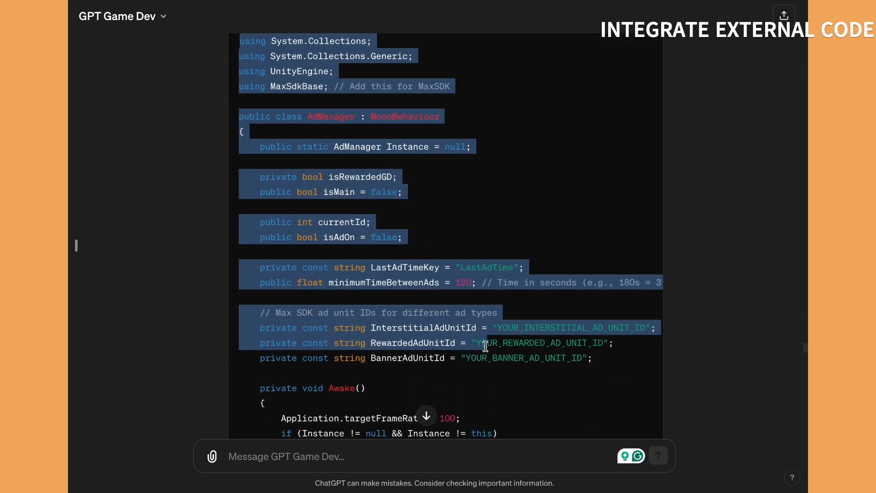
scroll("down", 3)
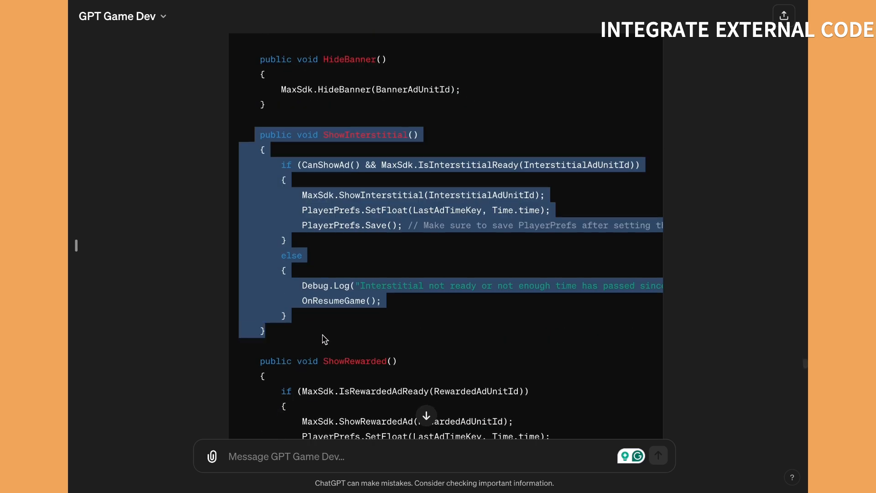
scroll("down", 3)
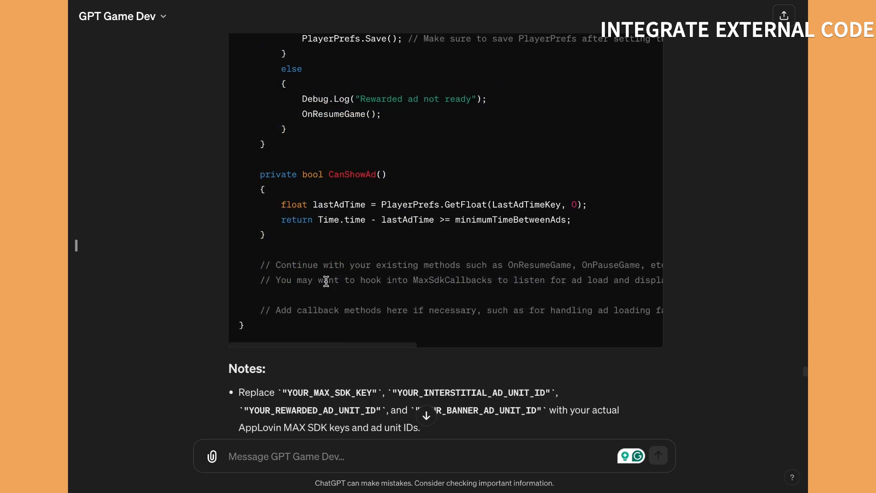
scroll("down", 3)
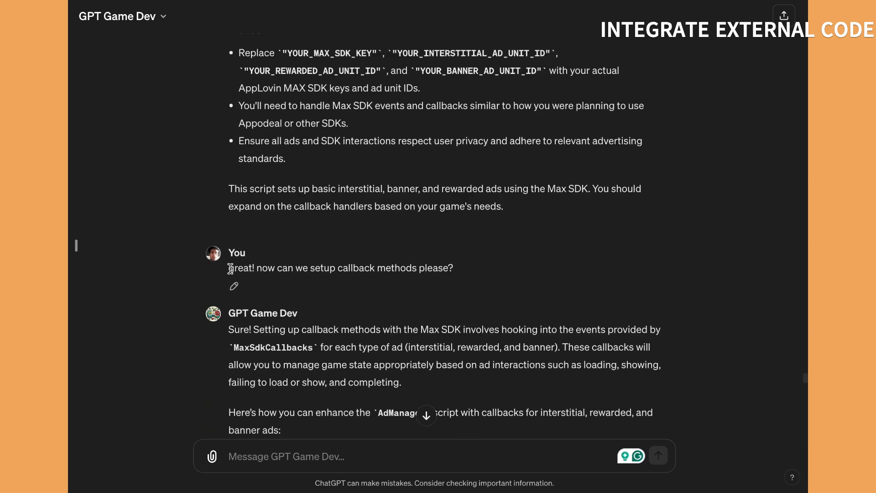
scroll("down", 3)
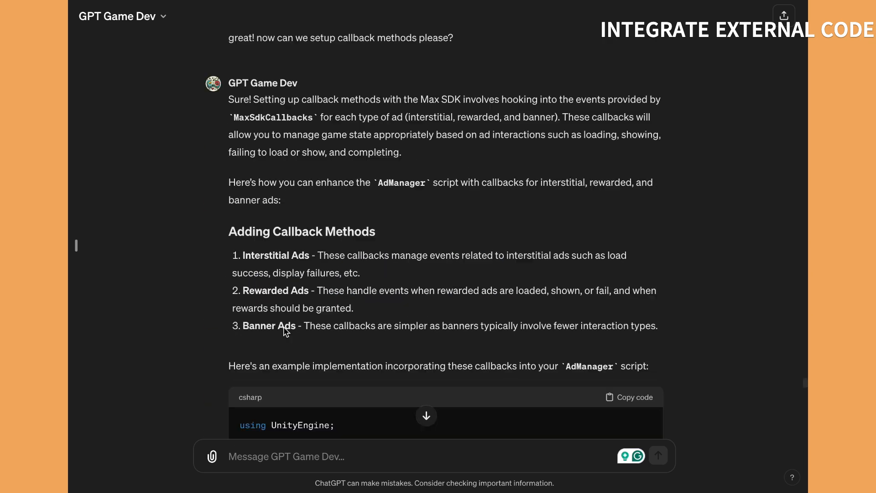
scroll("down", 3)
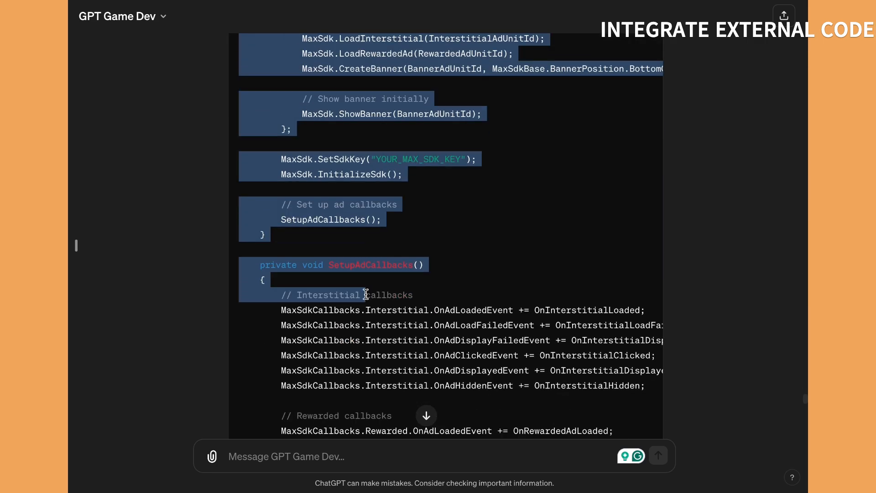
scroll("down", 3)
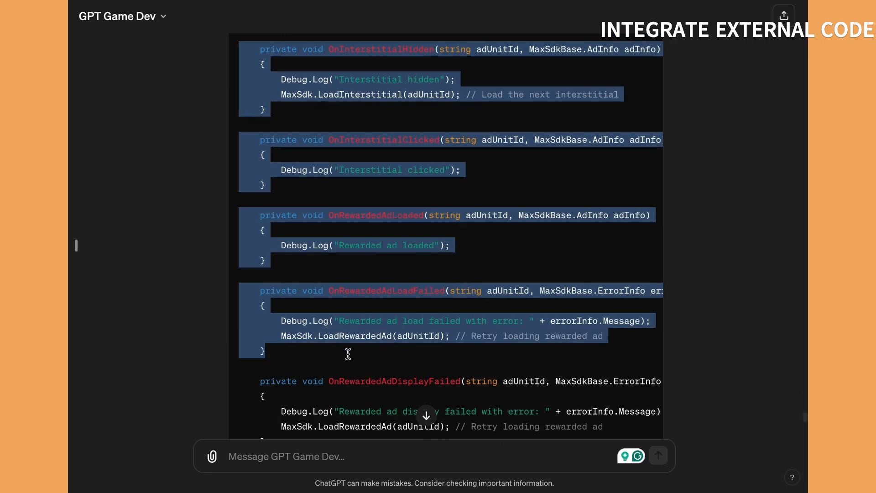
scroll("down", 3)
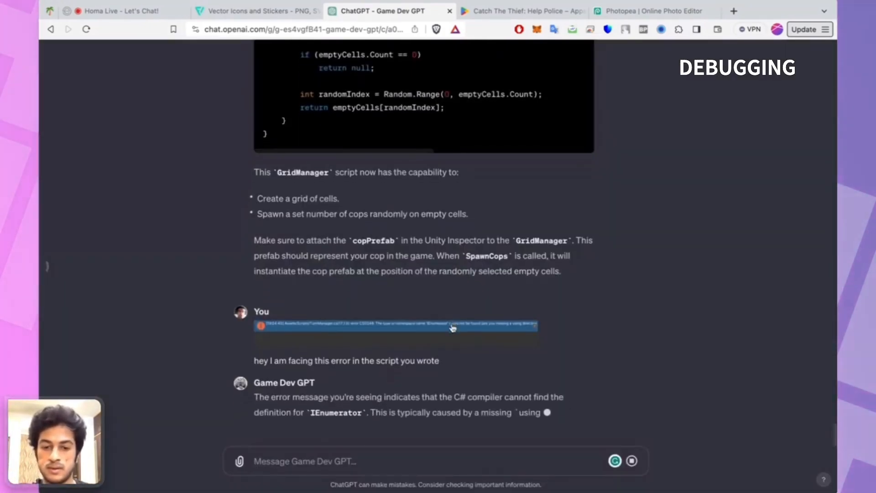
Step: Read Game Dev GPT's reply explaining the missing gridX/gridY Cell properties and the GetNeighbours fix
scroll("down", 3)
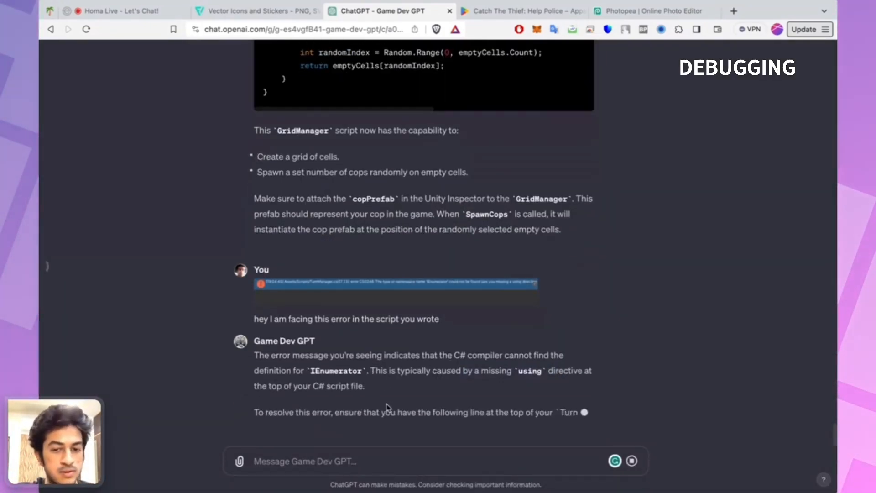
scroll("down", 3)
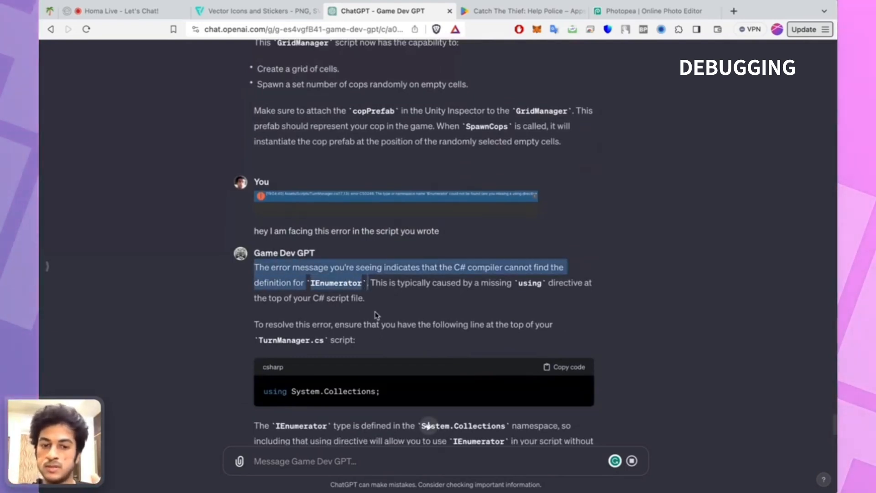
scroll("down", 3)
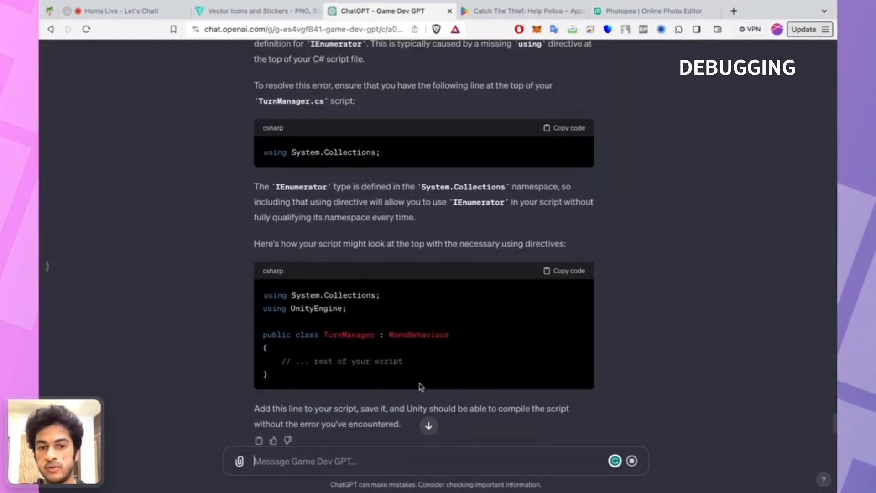
scroll("up", 3)
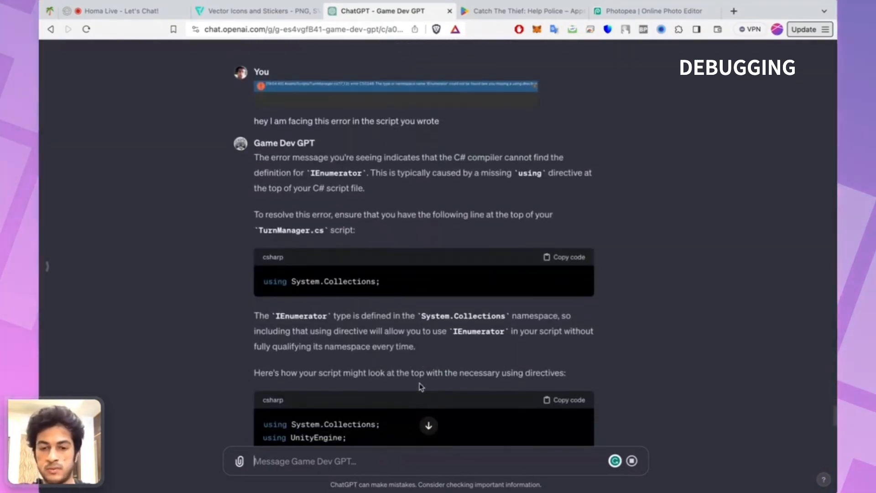
scroll("down", 3)
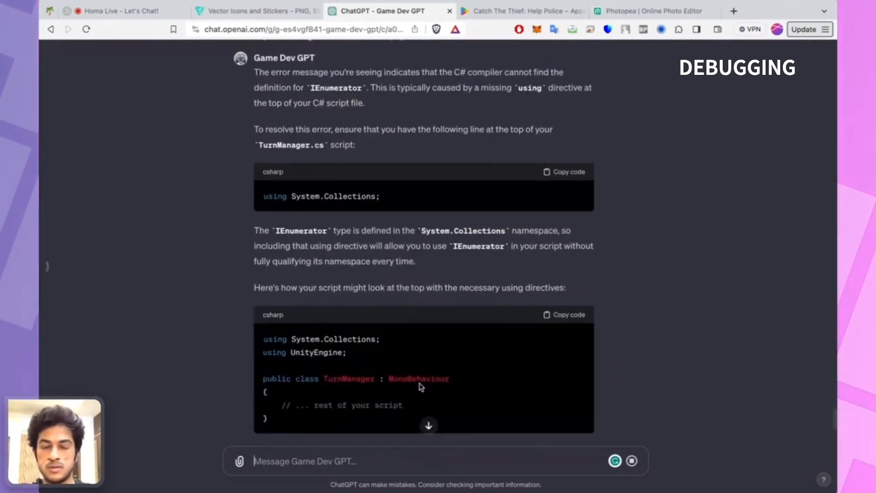
scroll("up", 3)
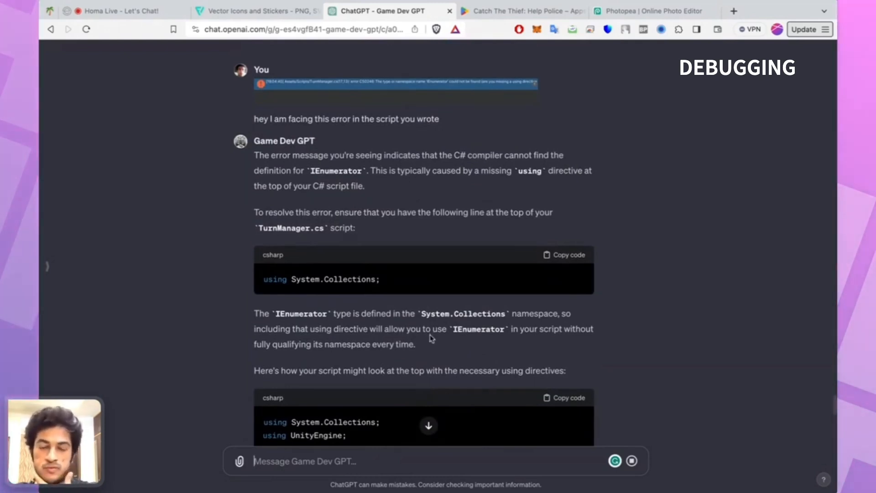
scroll("down", 3)
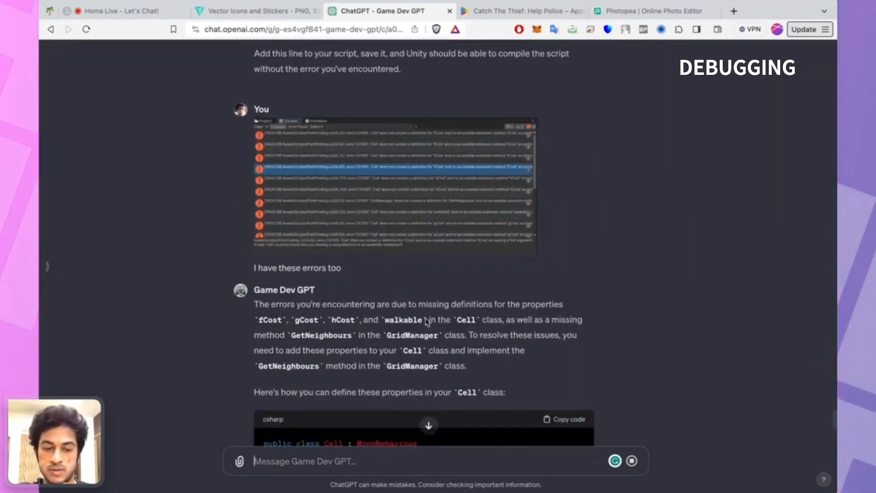
scroll("down", 3)
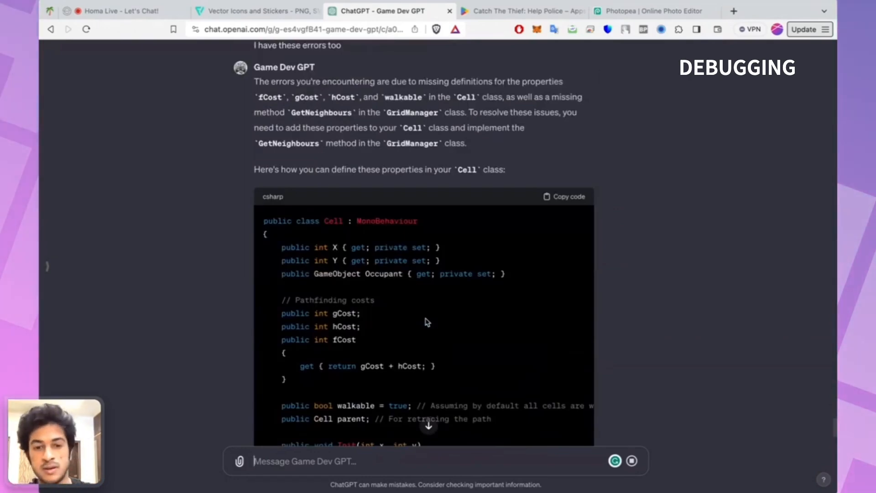
scroll("down", 3)
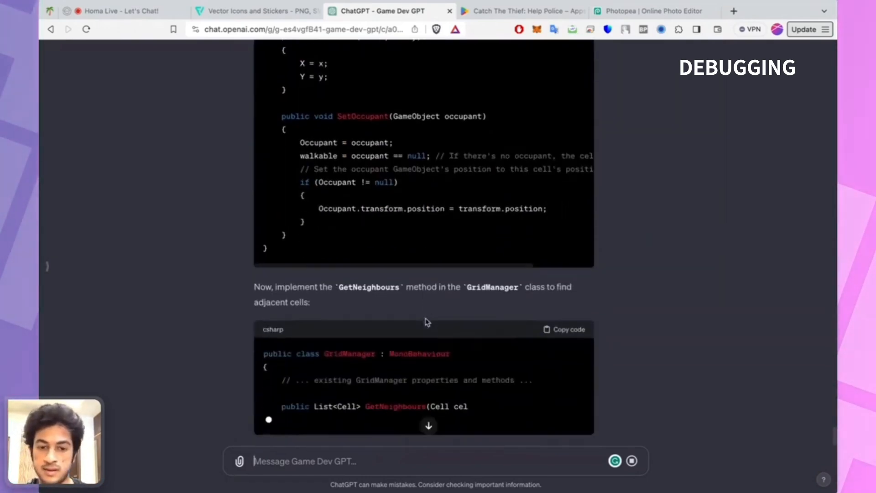
scroll("up", 3)
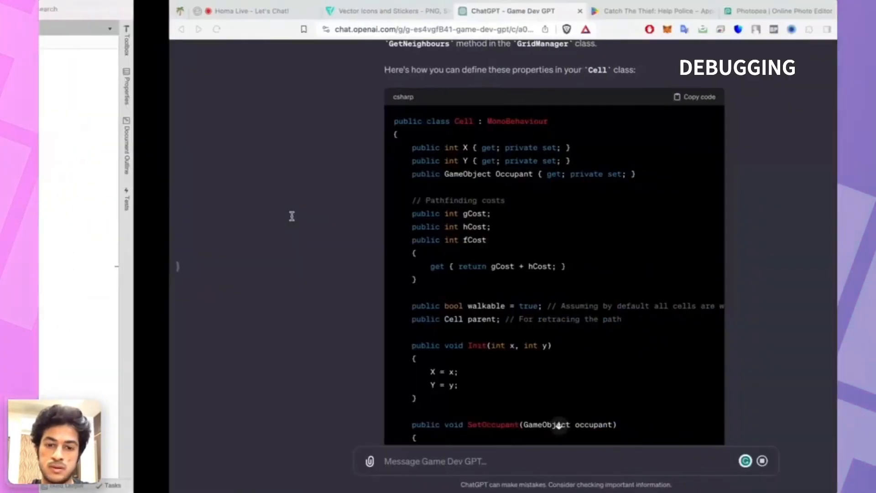
scroll("down", 3)
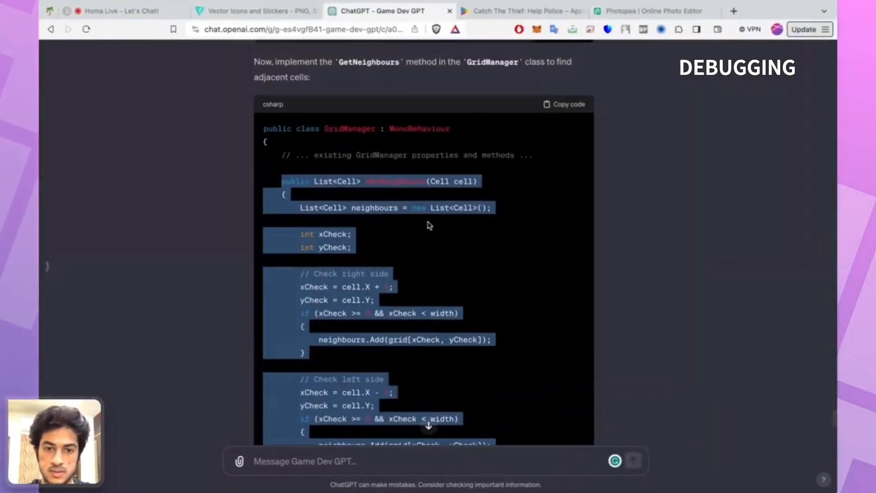
scroll("down", 3)
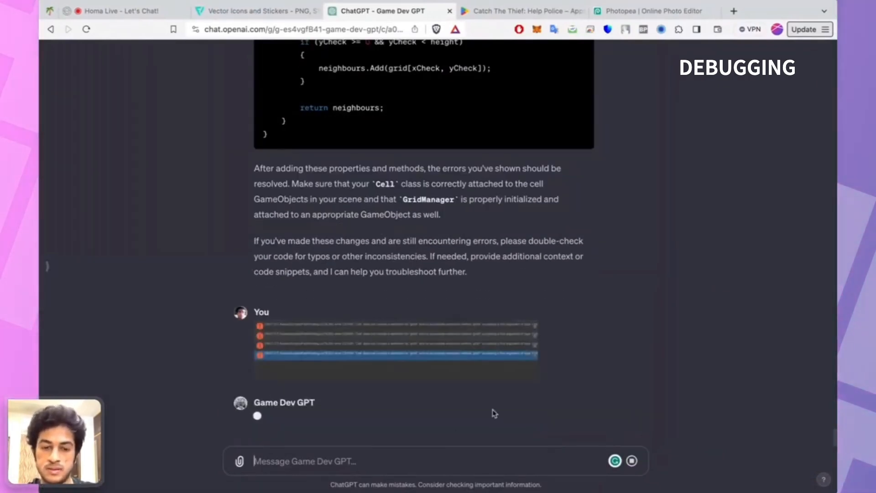
scroll("down", 3)
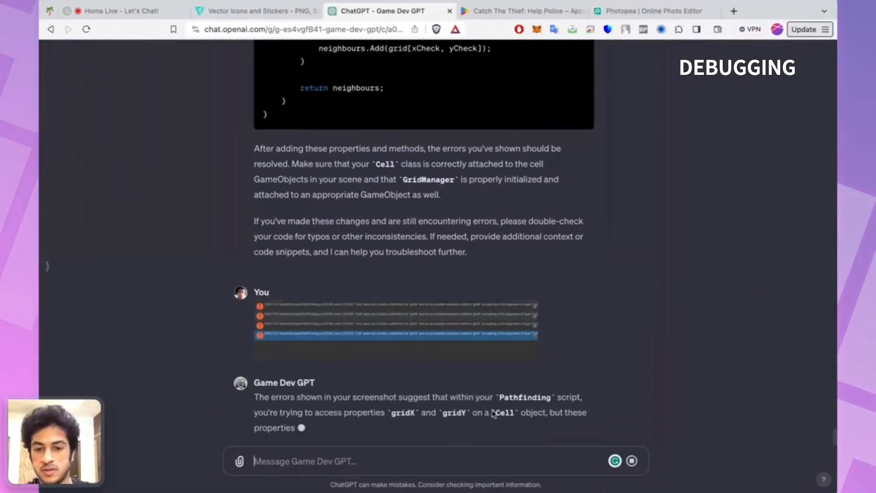
scroll("down", 3)
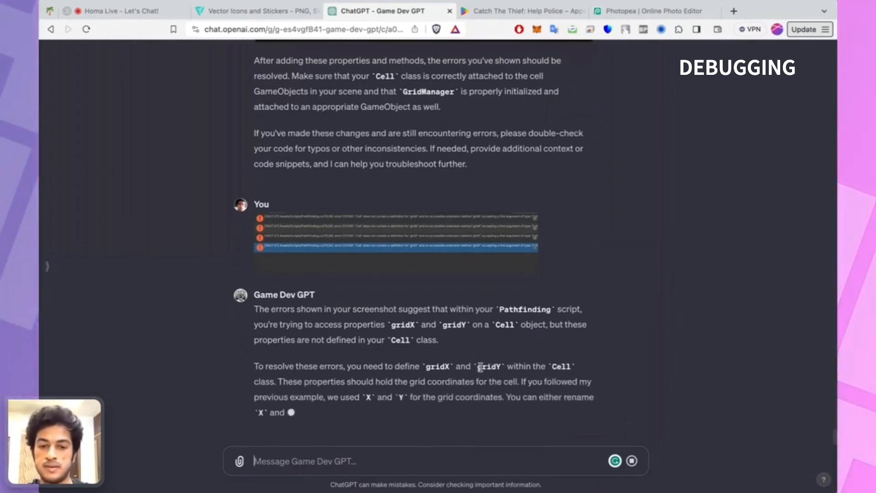
scroll("down", 3)
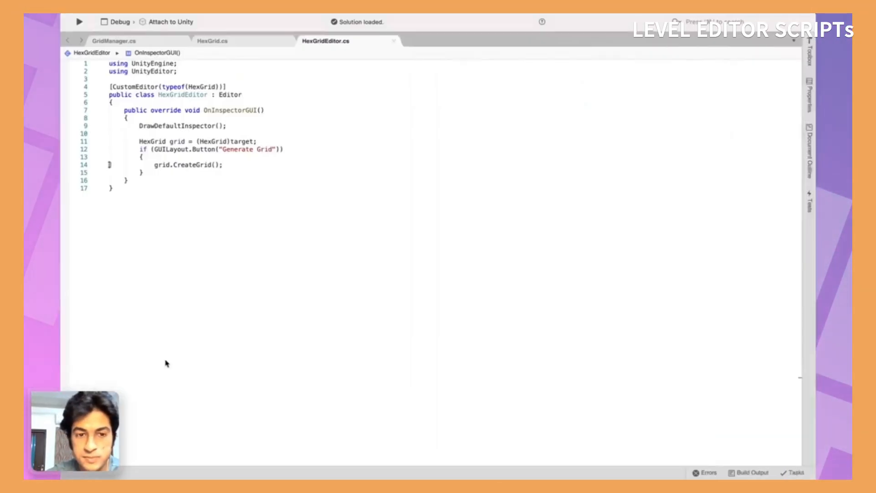
Step: Select GridManager and ask Game Dev GPT for a tileGap option that clears old tiles
left_click(213, 42)
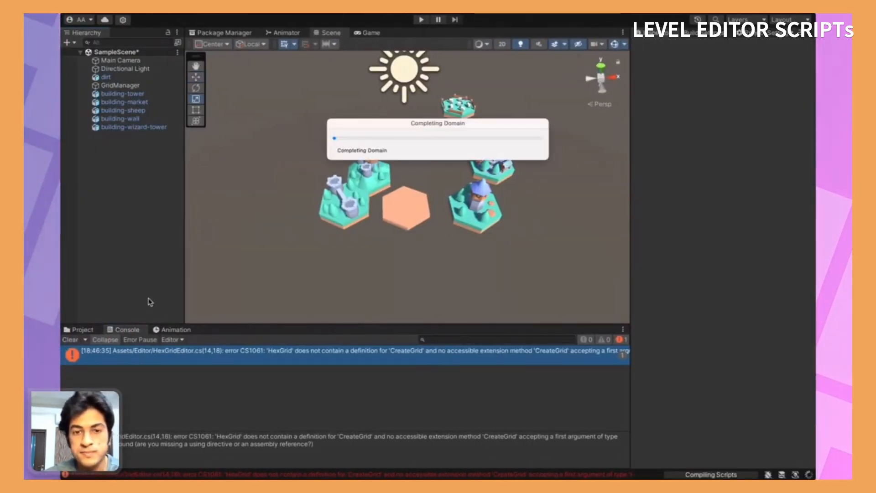
left_click(118, 85)
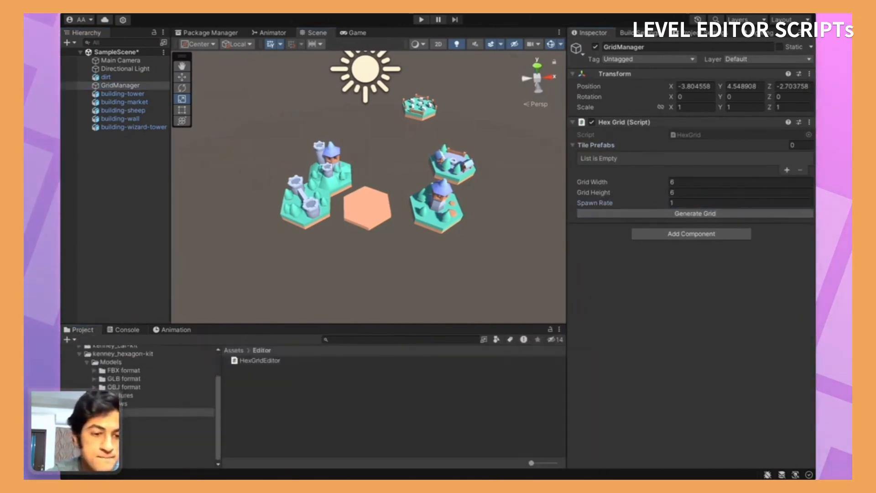
left_click(120, 93)
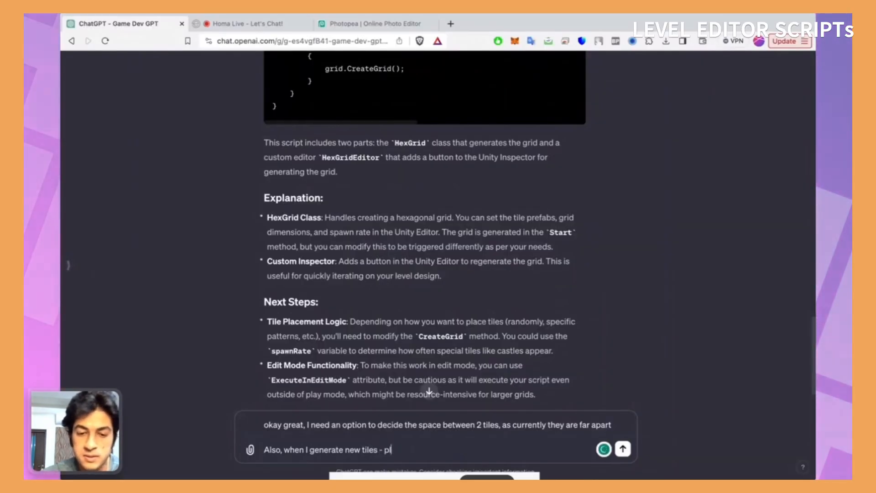
left_click(622, 449)
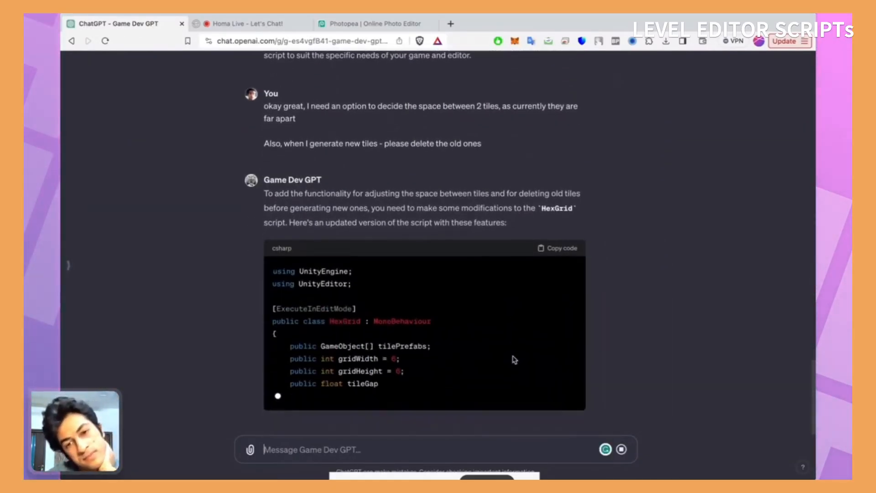
scroll("down", 3)
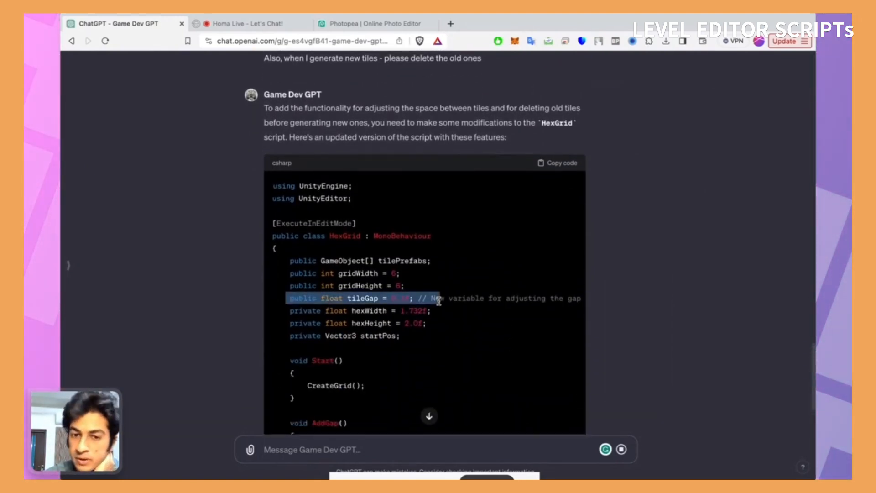
scroll("down", 3)
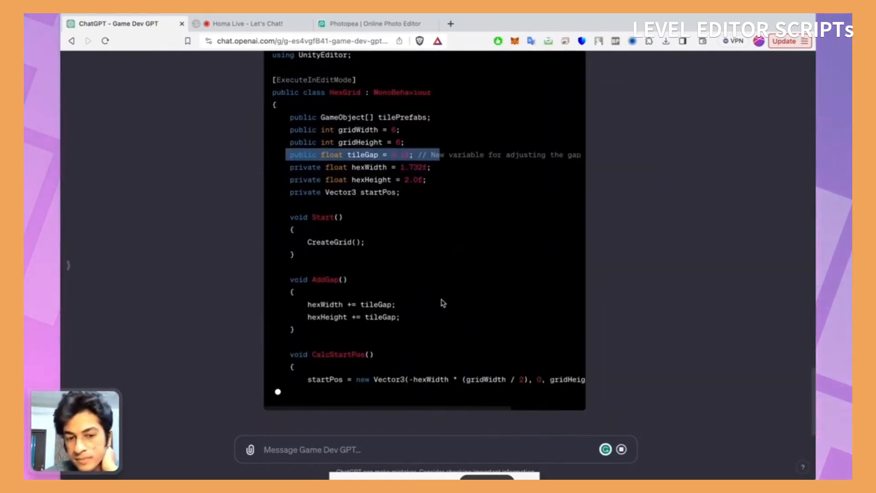
scroll("down", 3)
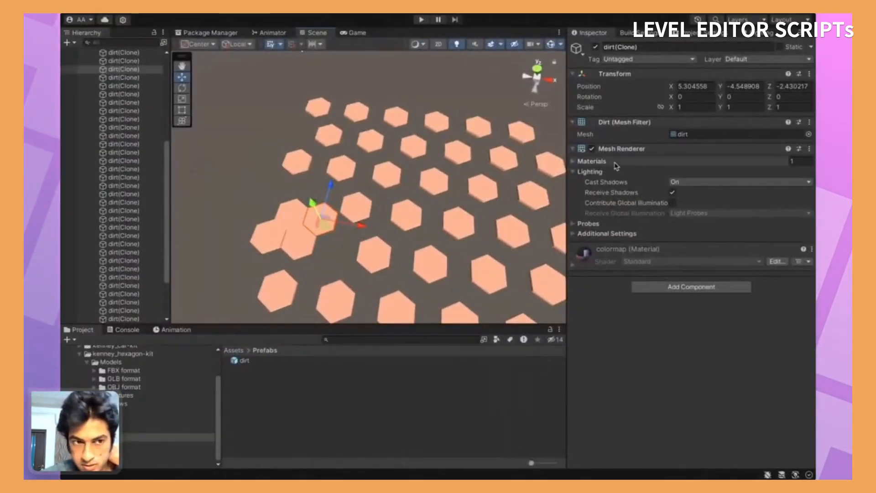
Step: Apply the updated HexGrid script, set Tile Gap, Hex Width and Hex Height, and generate the 3-by-4 dirt grid
left_click(121, 85)
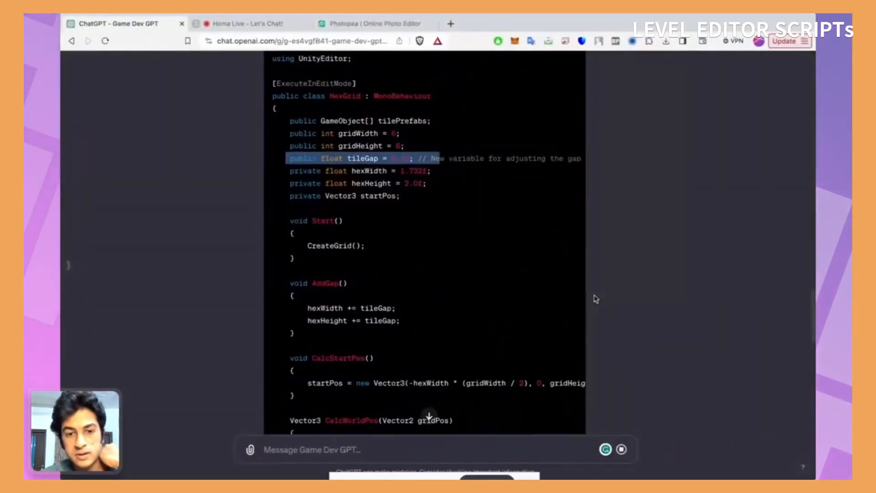
scroll("down", 3)
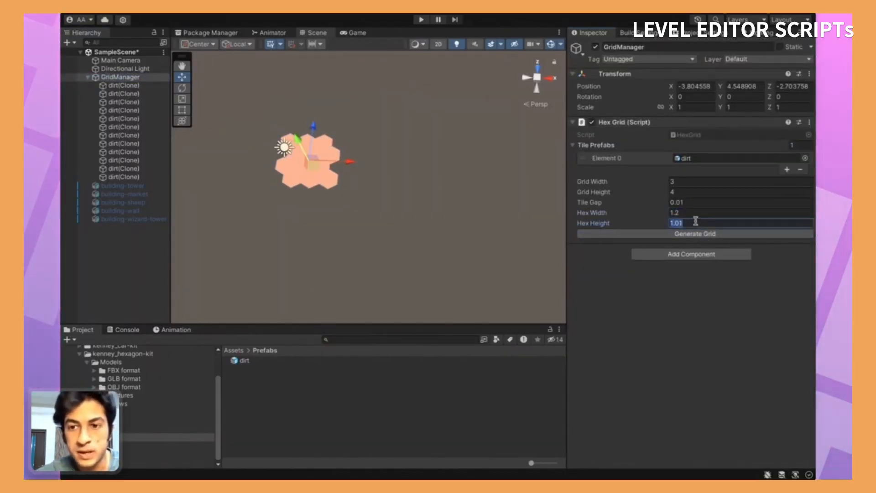
left_click(694, 234)
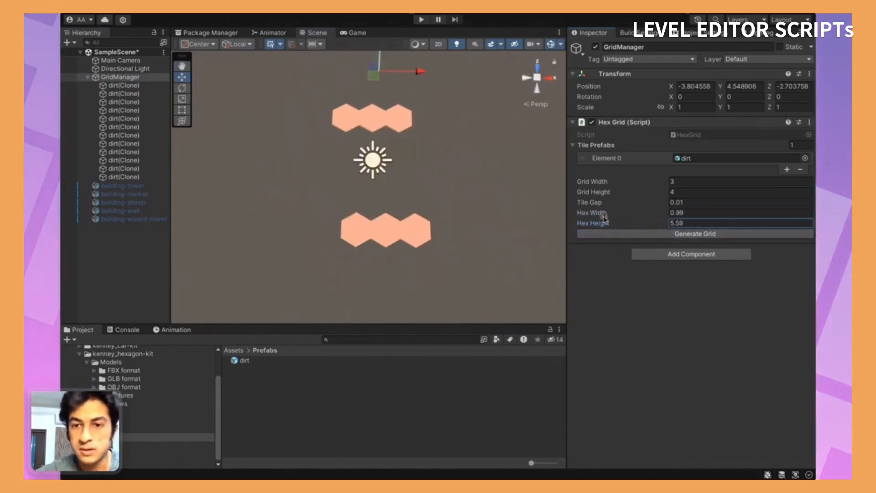
left_click(693, 234)
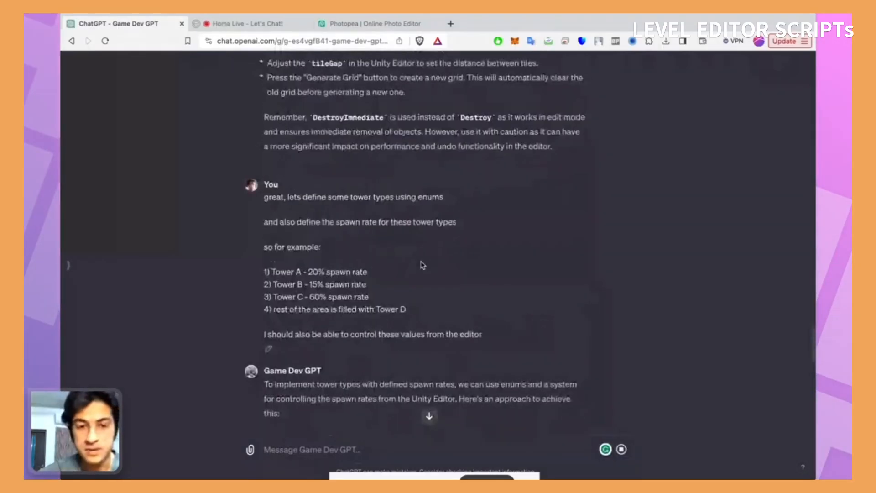
Step: Set Spawn Rates for Sheep, Archery, House, Wall and Dirt in the Hex Grid Inspector and generate the 20-by-20 grid
scroll("down", 3)
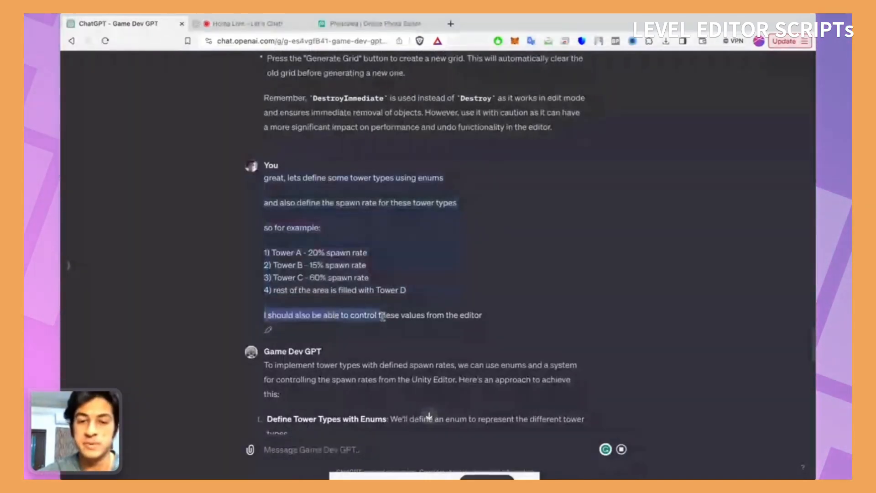
scroll("down", 3)
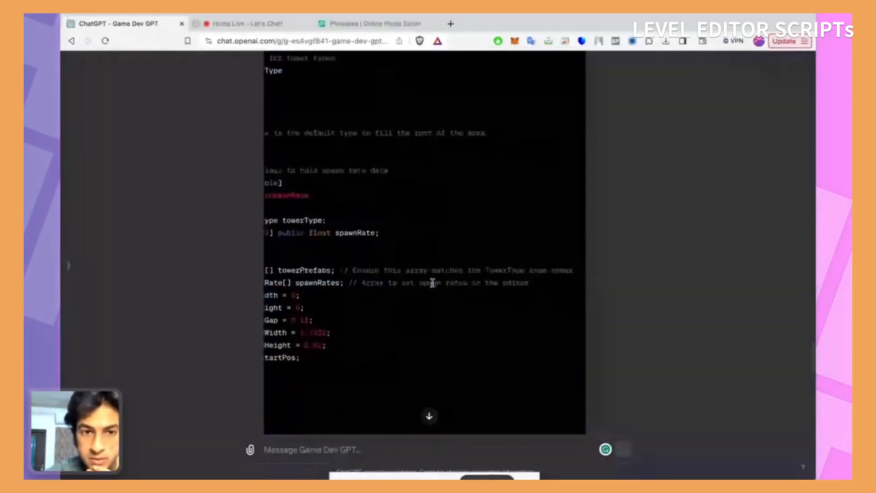
scroll("up", 3)
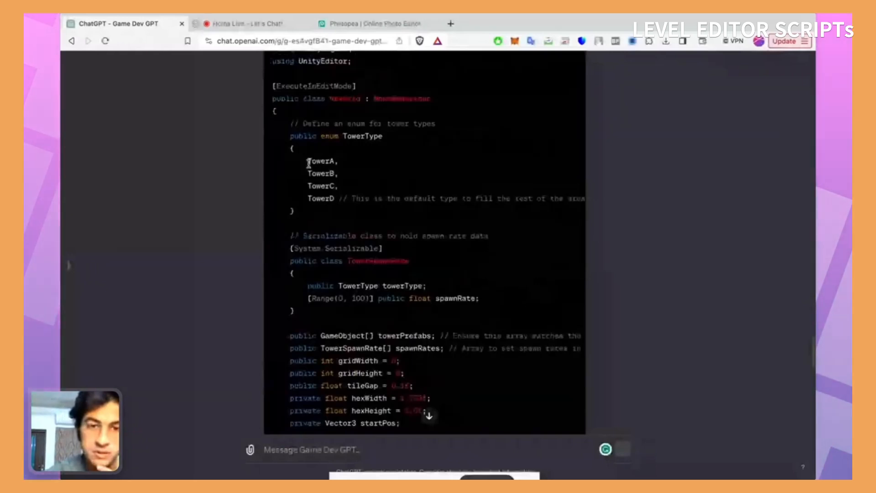
scroll("down", 3)
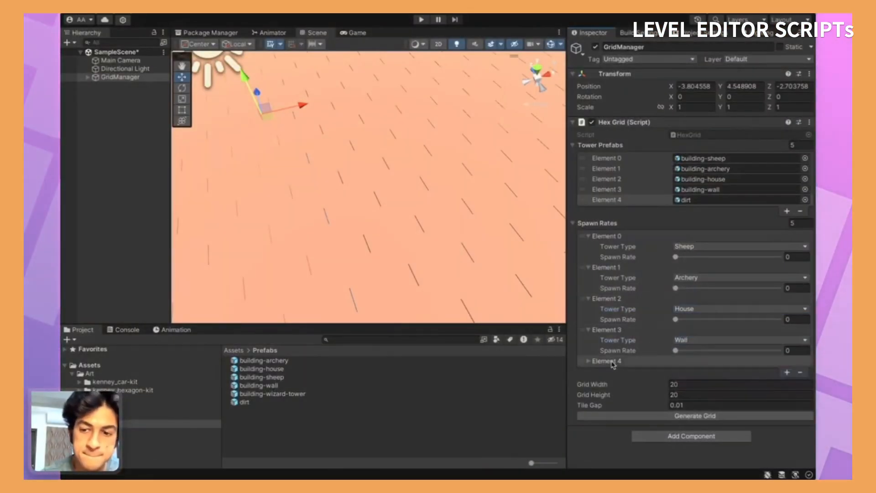
left_click(589, 360)
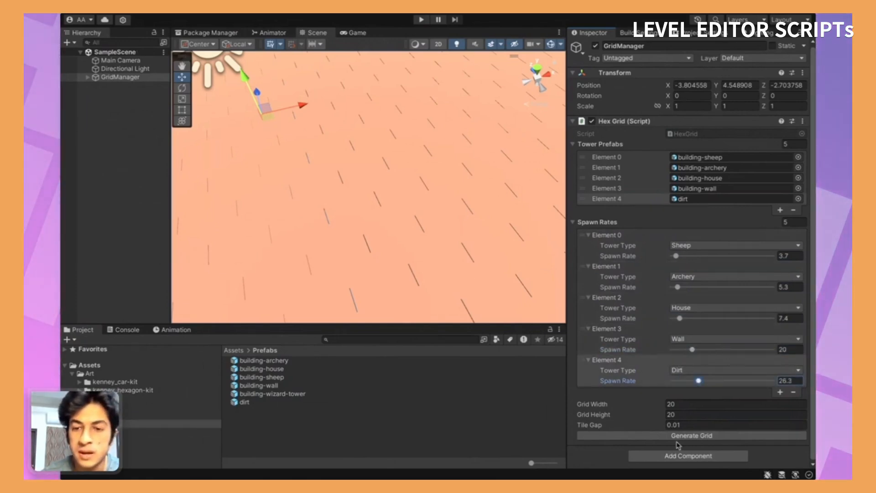
left_click(690, 435)
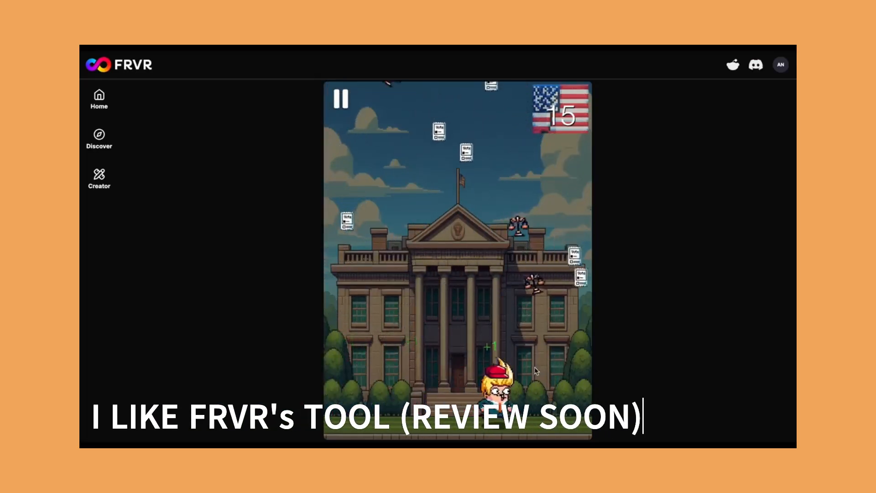
Step: Create the 'Space Ride' game from a space-journey description using planets to boost, then select its spaceShip asset
left_click(98, 177)
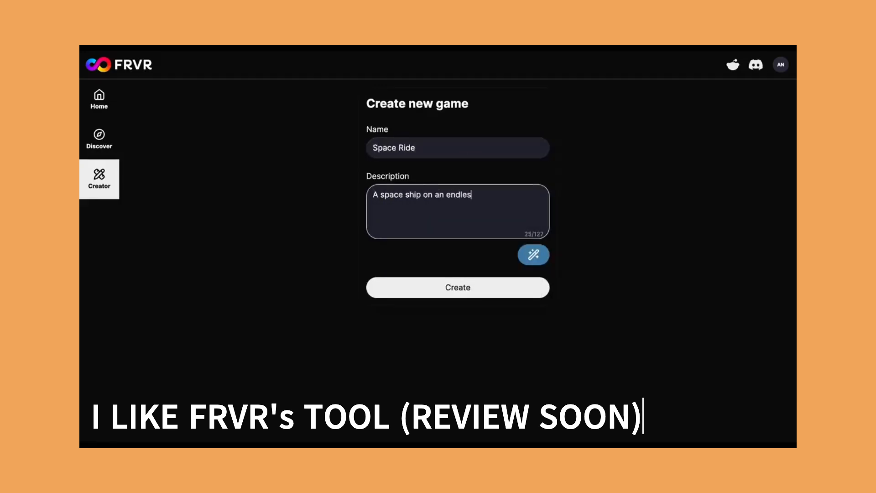
type("ss journey in the space, where the player has to use")
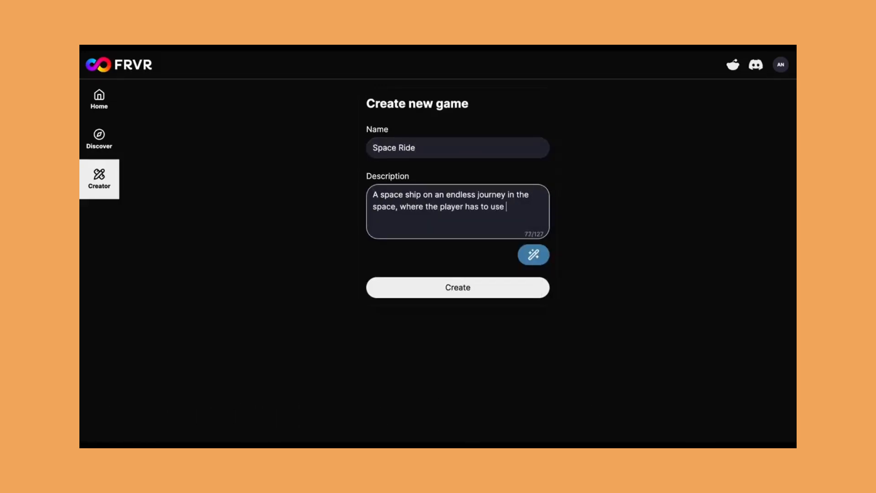
type("planets to boos")
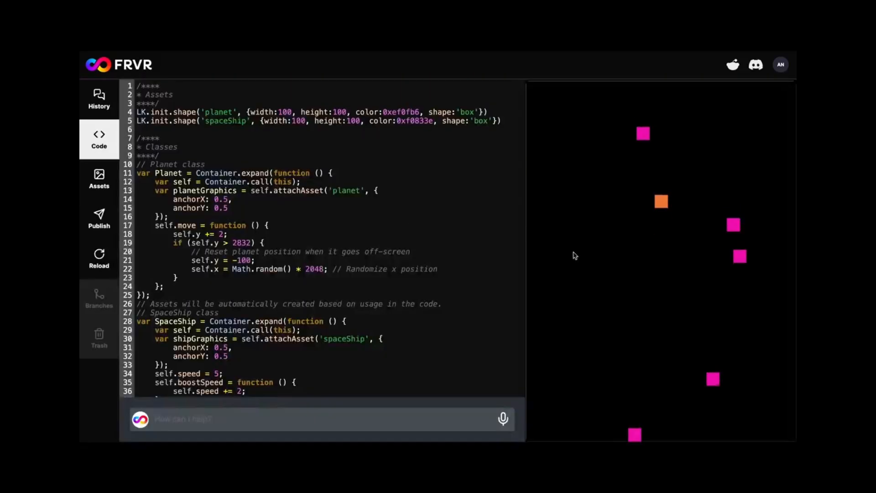
left_click(98, 178)
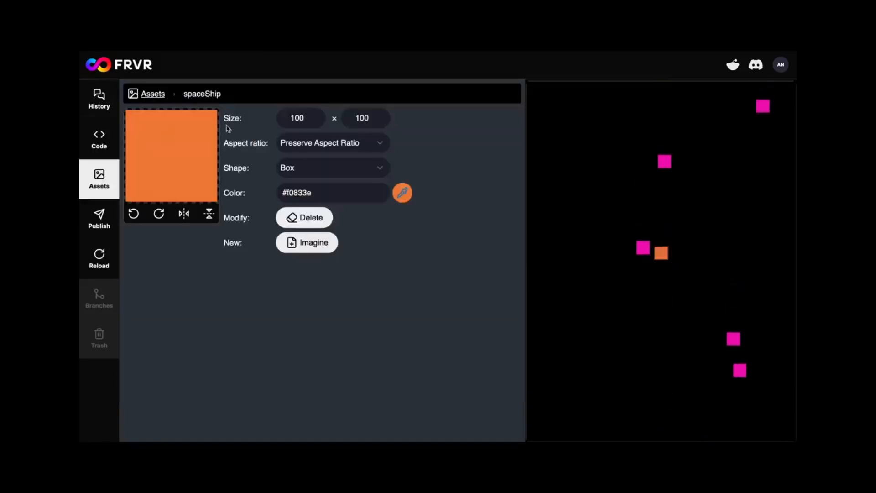